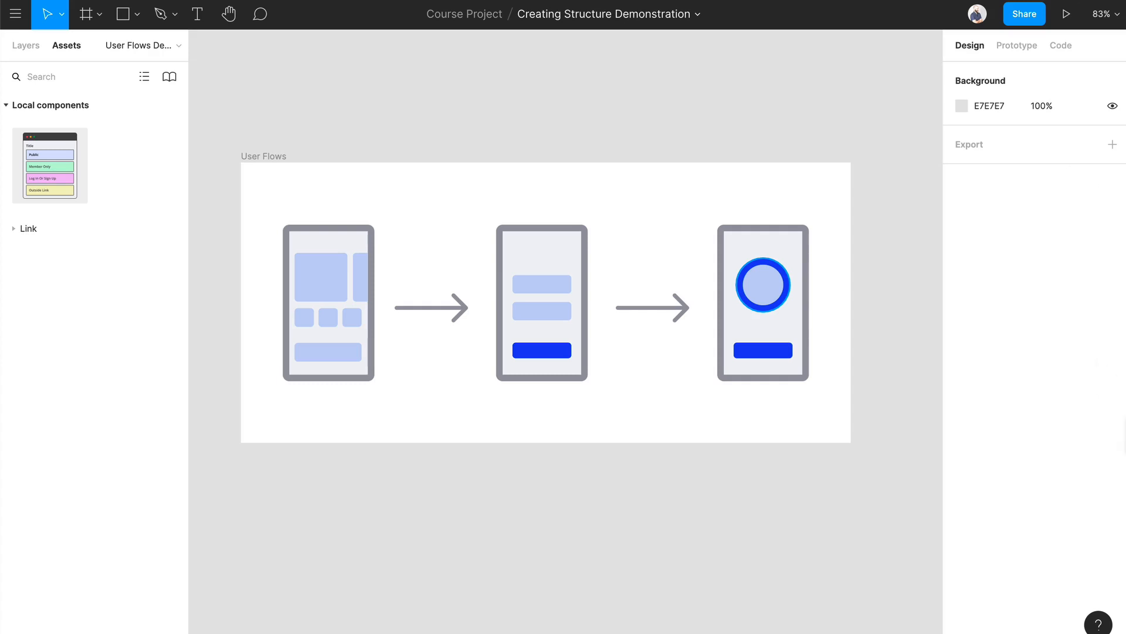
mouse_move(741, 385)
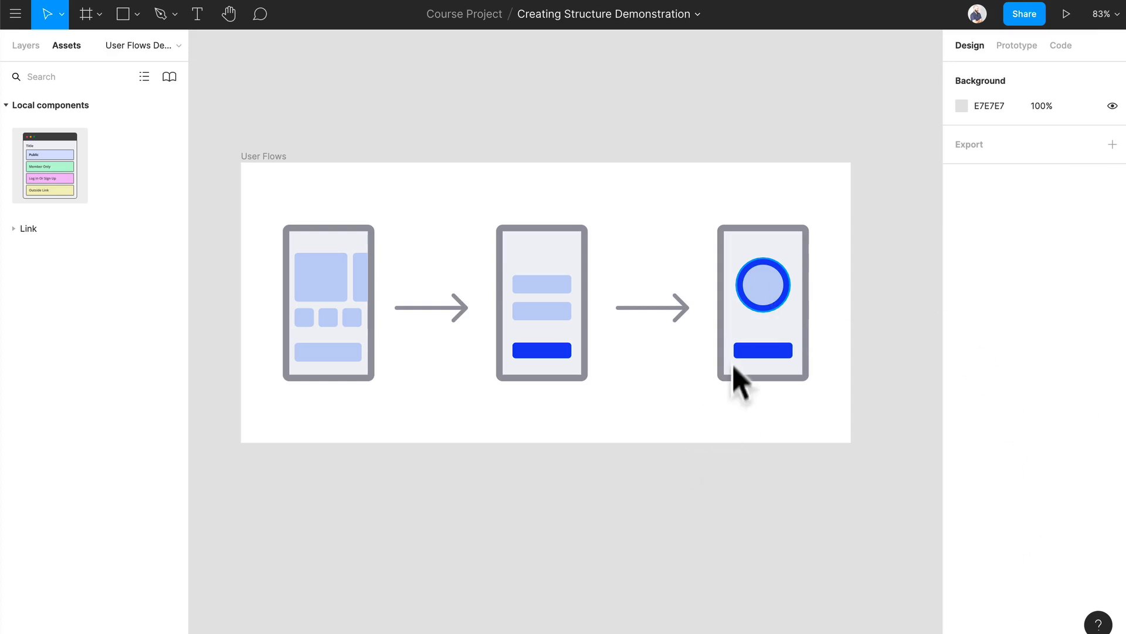
Duplicate the User Flows frame as Components and start separating its screen shapes.
click(763, 285)
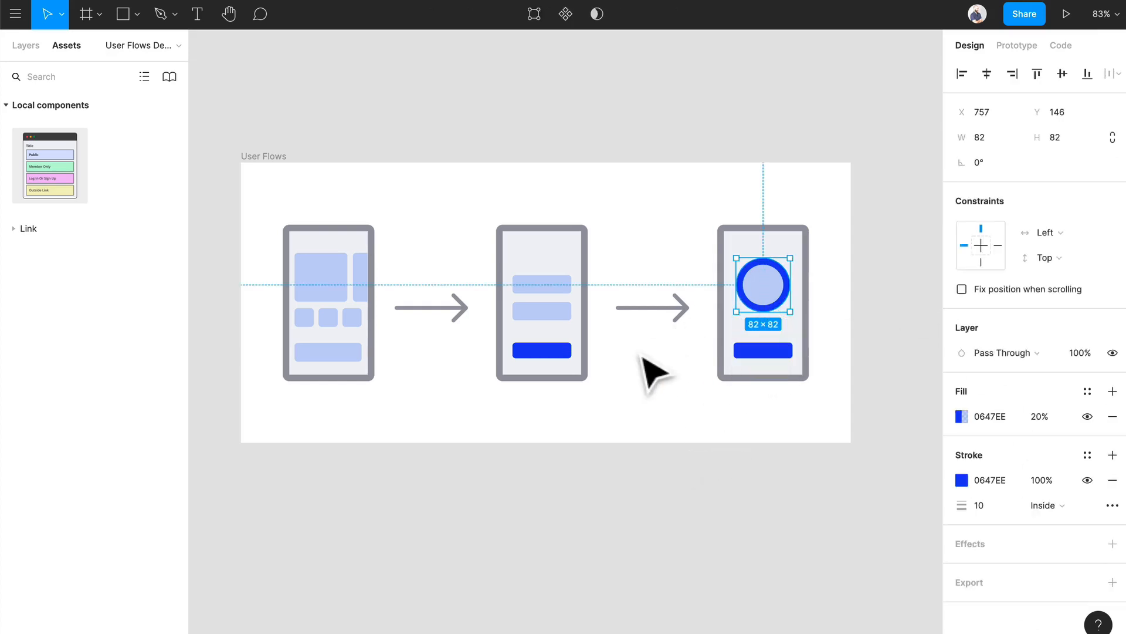
click(25, 46)
text(Compn)
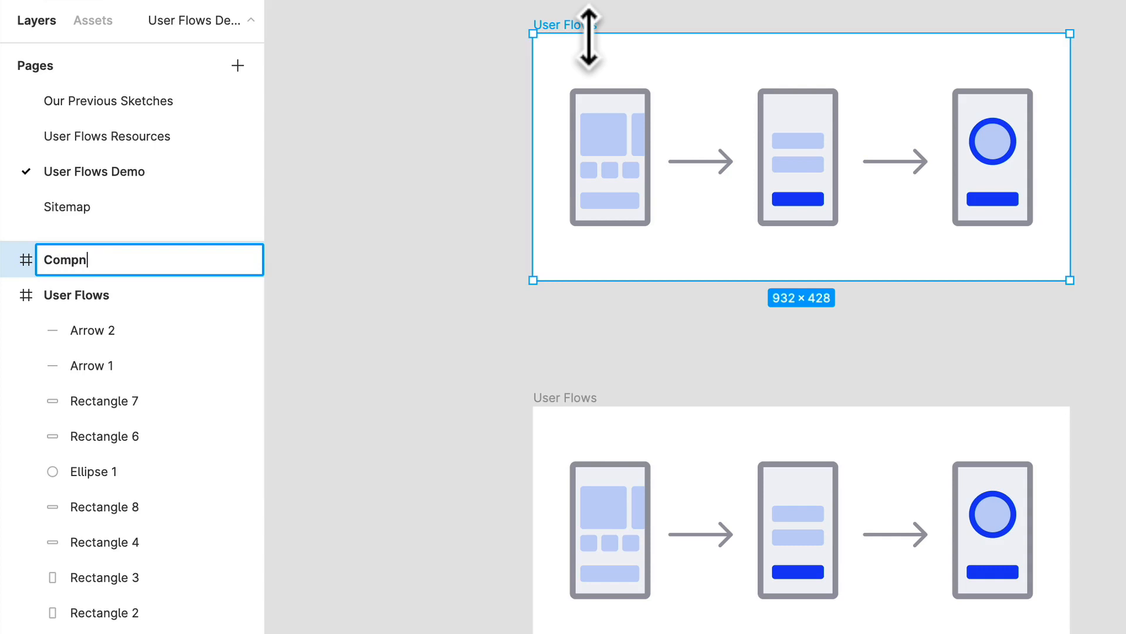
key(Backspace)
text(onents)
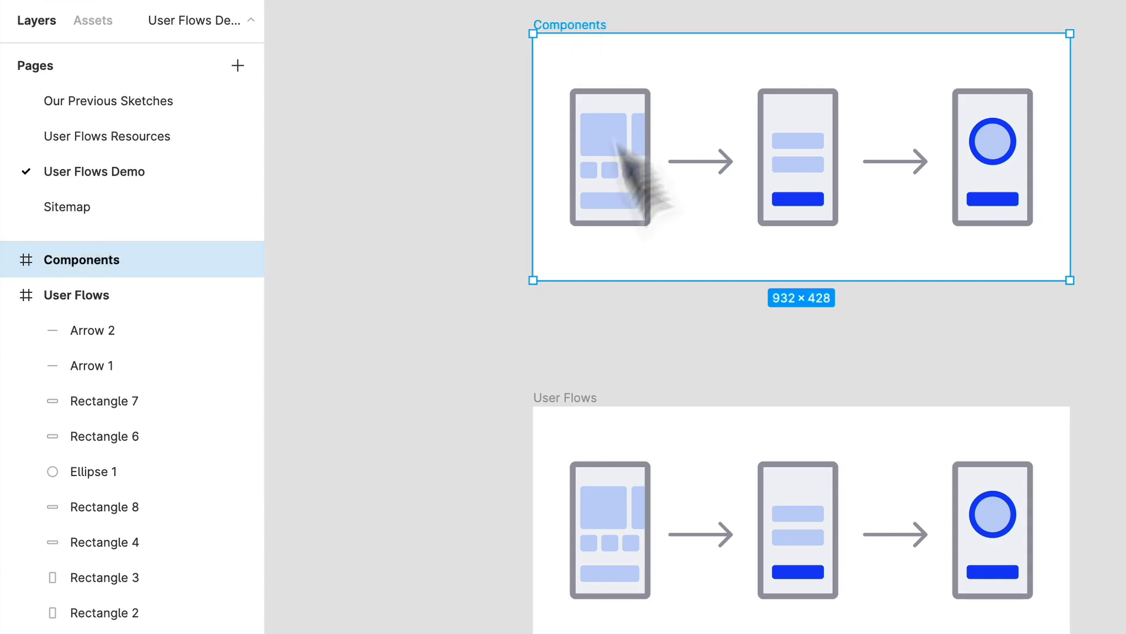
click(707, 335)
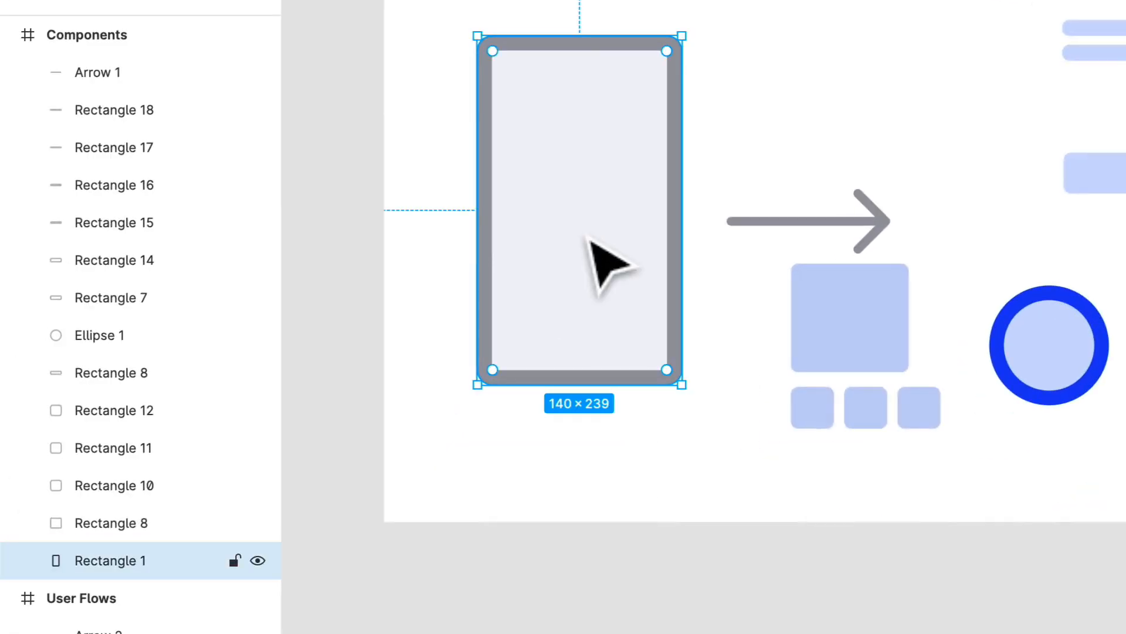
Rename Rectangle 1 to Screen Background and make it a component.
double_click(110, 561)
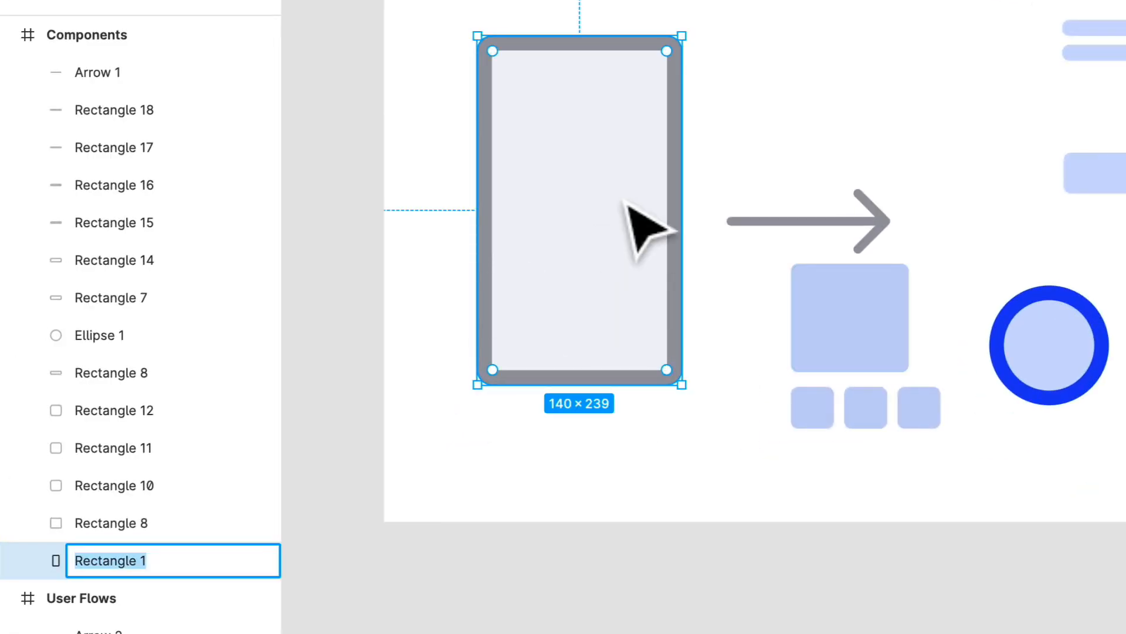
text(Screeb)
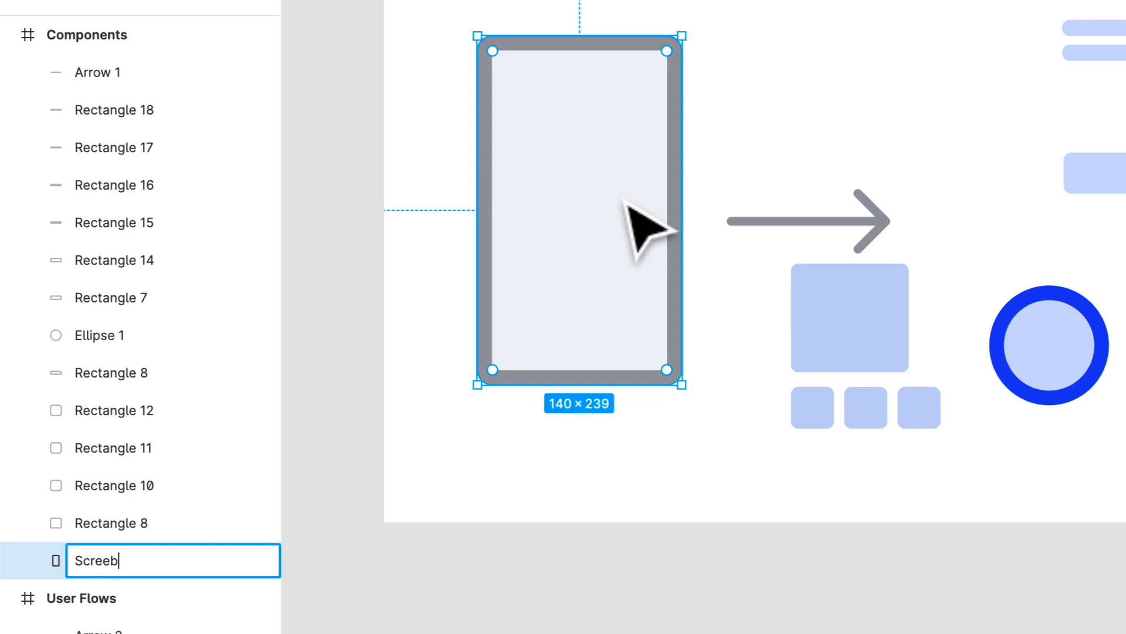
text(Bac)
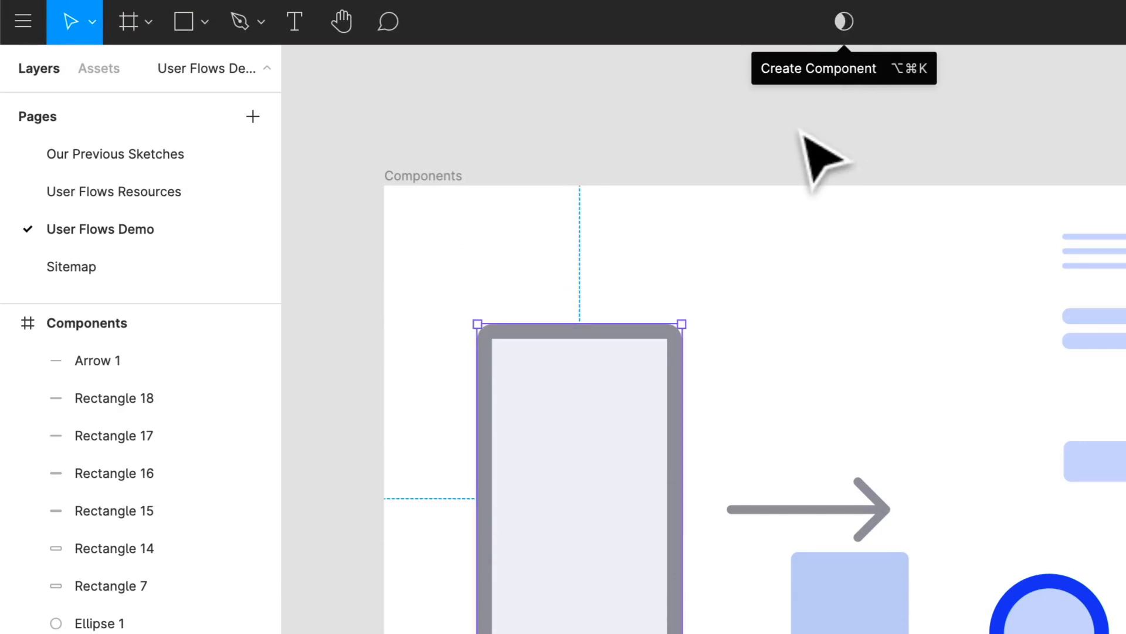
scroll(down, 3)
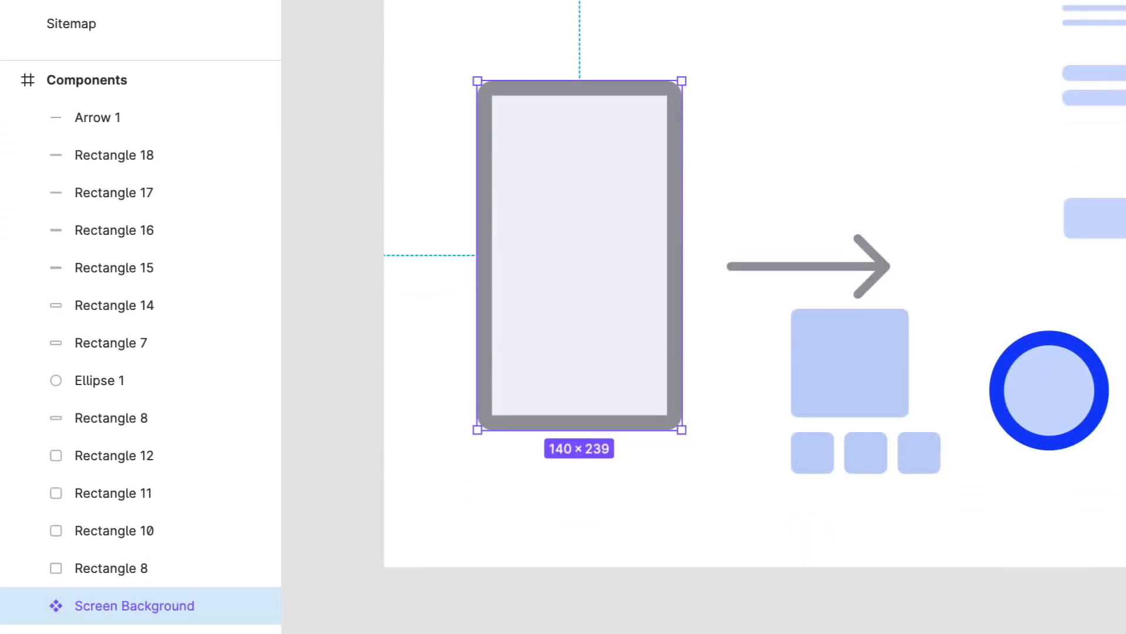
key(cmd+z)
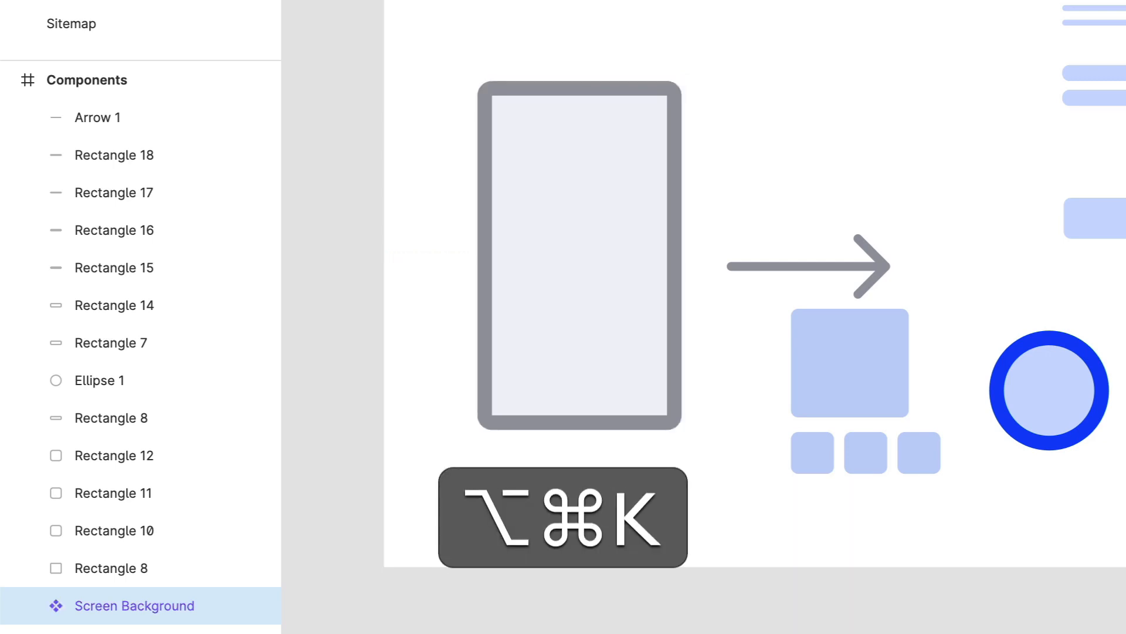
click(579, 254)
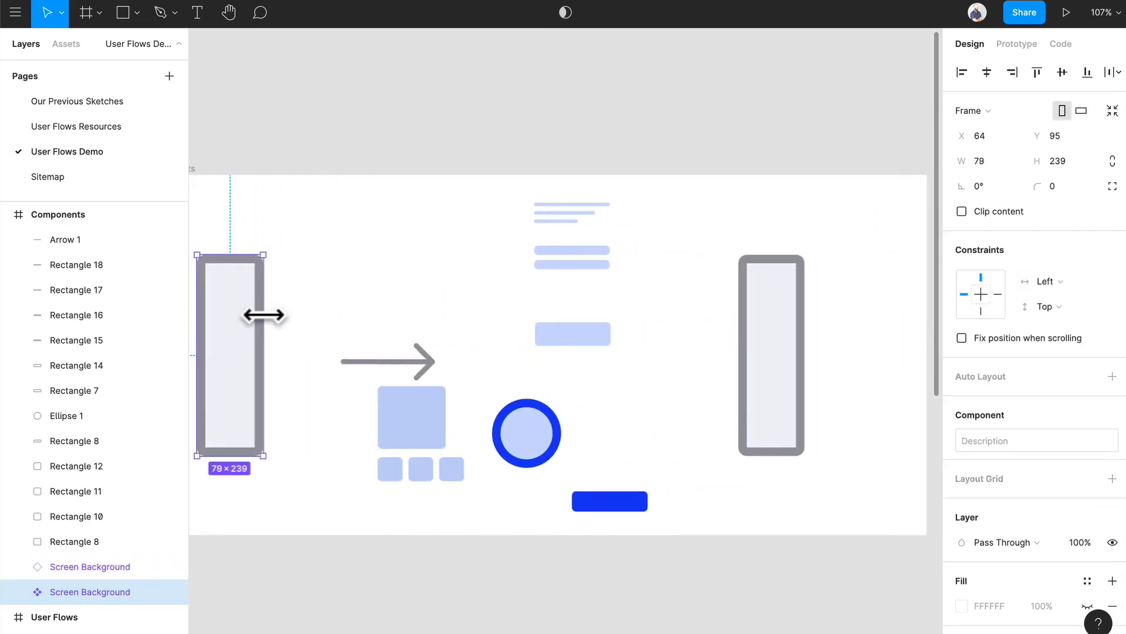
Narrow the Screen Background component so its instance resizes with it.
drag(264, 315, 248, 323)
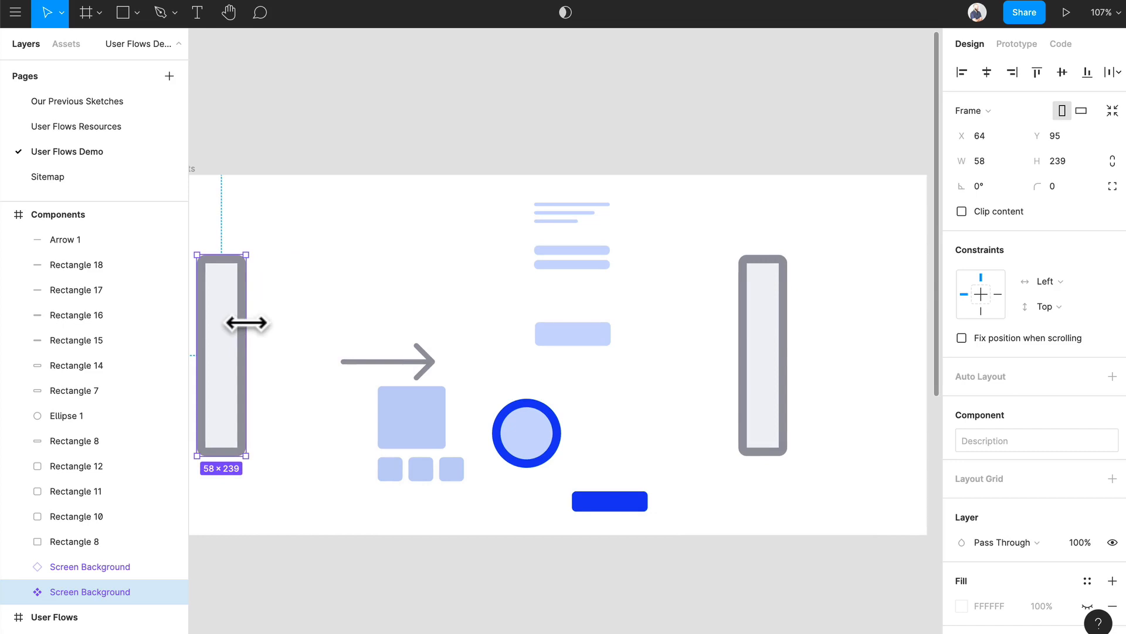
drag(244, 324, 304, 324)
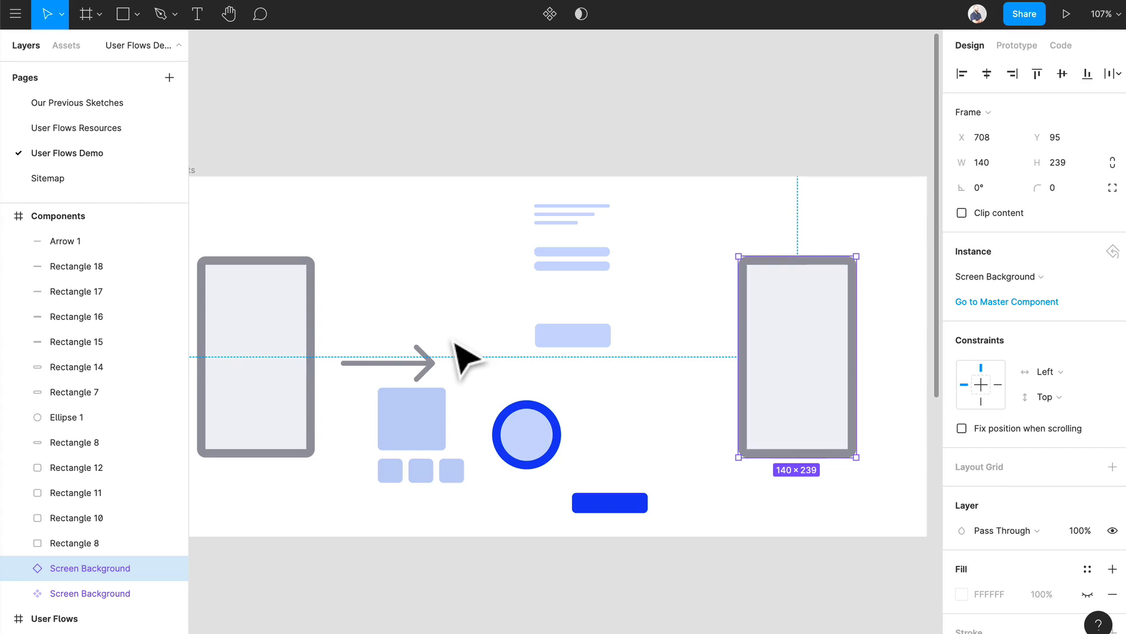
Batch-rename the three line bars to Text, frame them and name the frame Text.
click(457, 324)
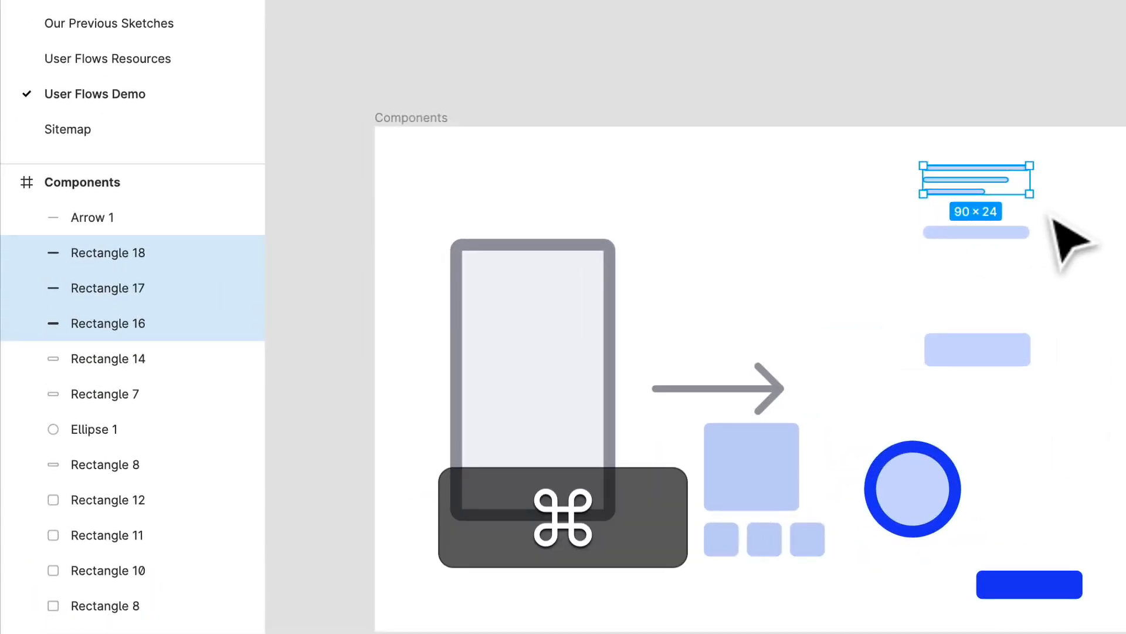
key(cmd+r)
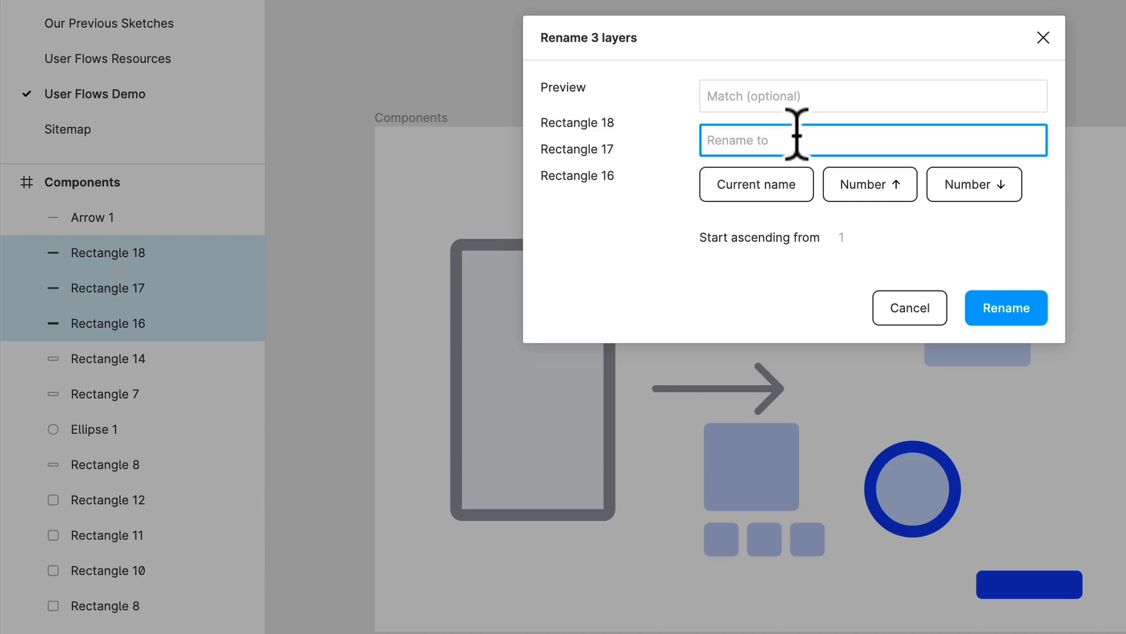
text(Text)
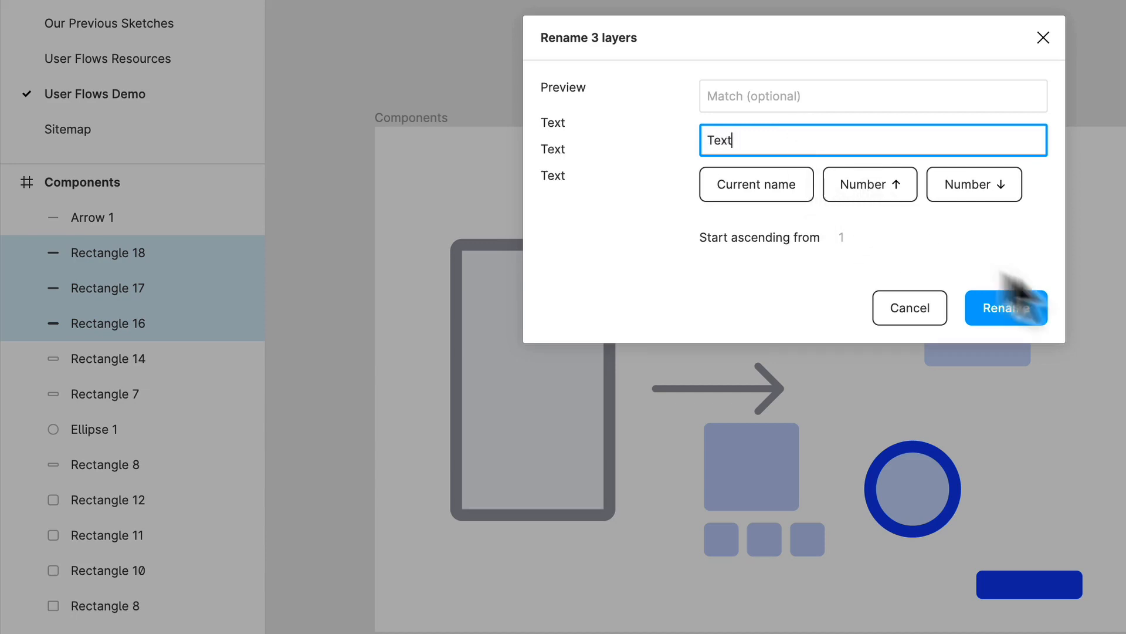
click(1005, 307)
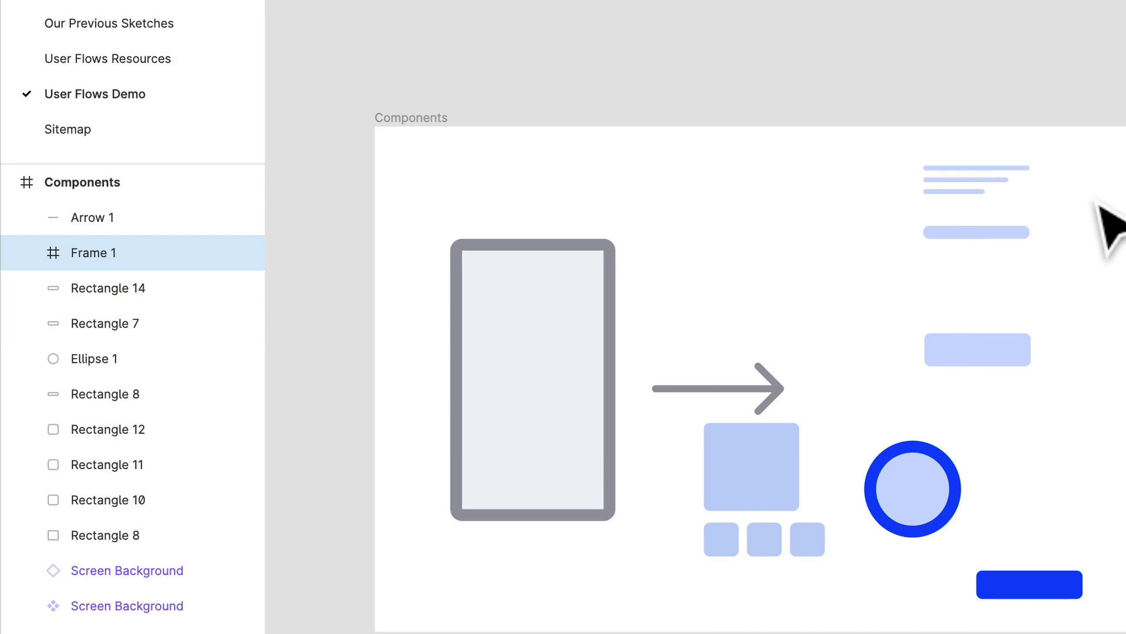
click(975, 177)
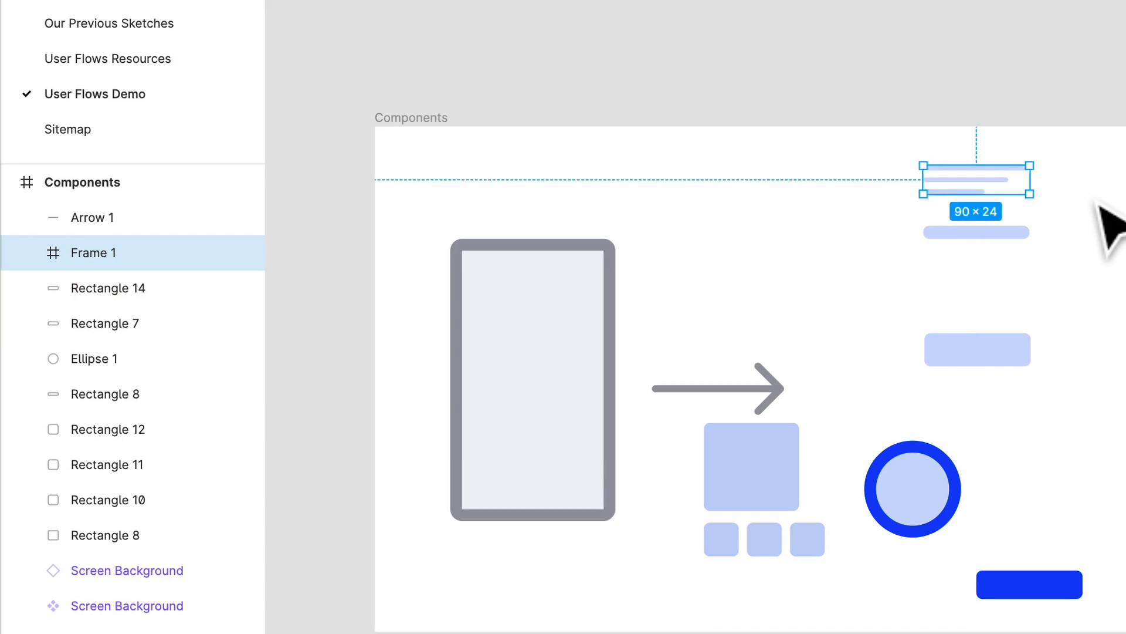
double_click(94, 252)
text(Text)
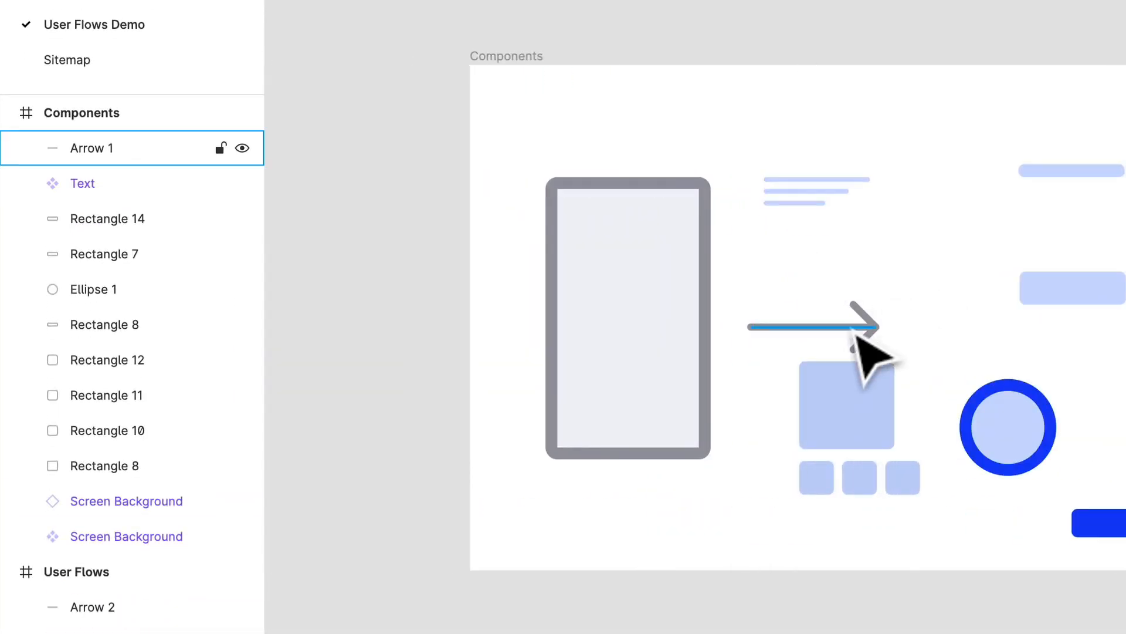
Rename the square to Large Product and make it a component.
double_click(90, 148)
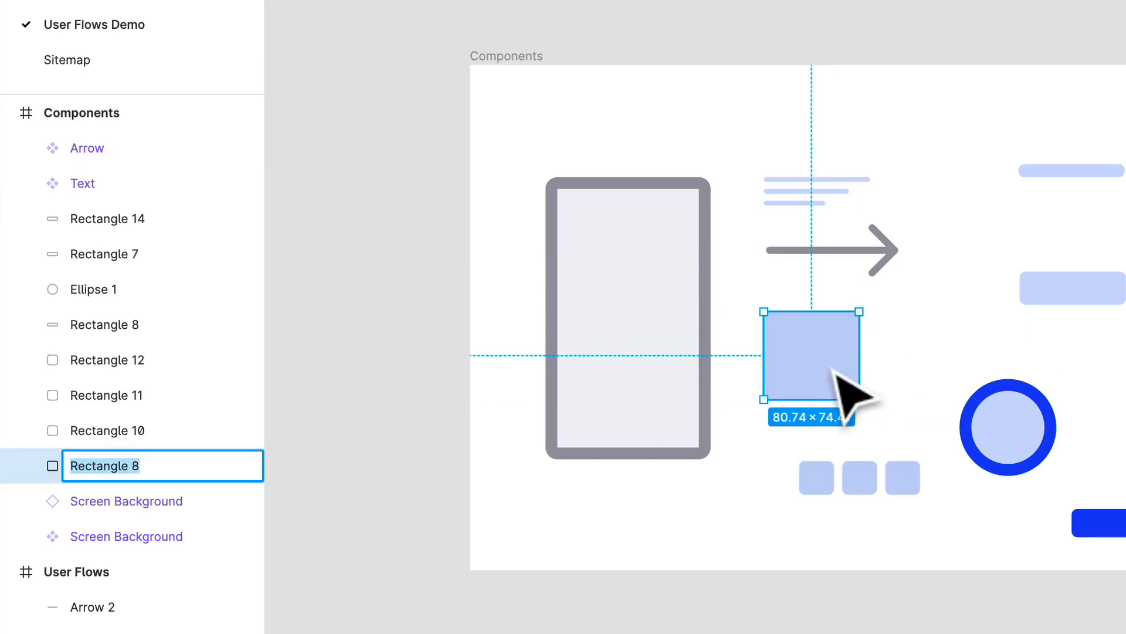
text(Large Produc)
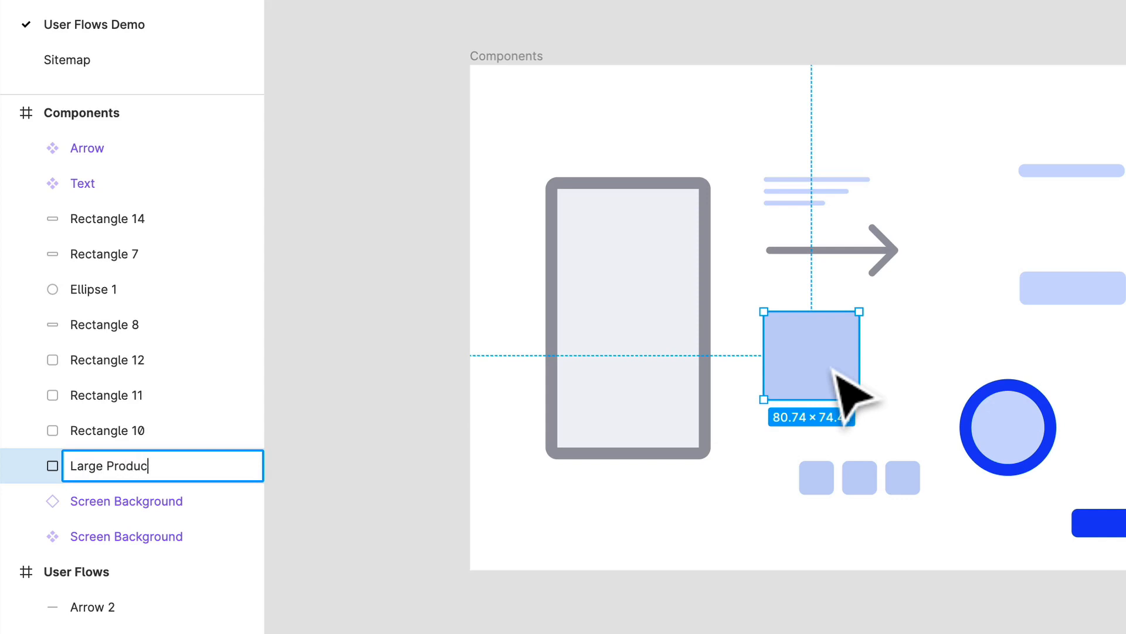
key(Return)
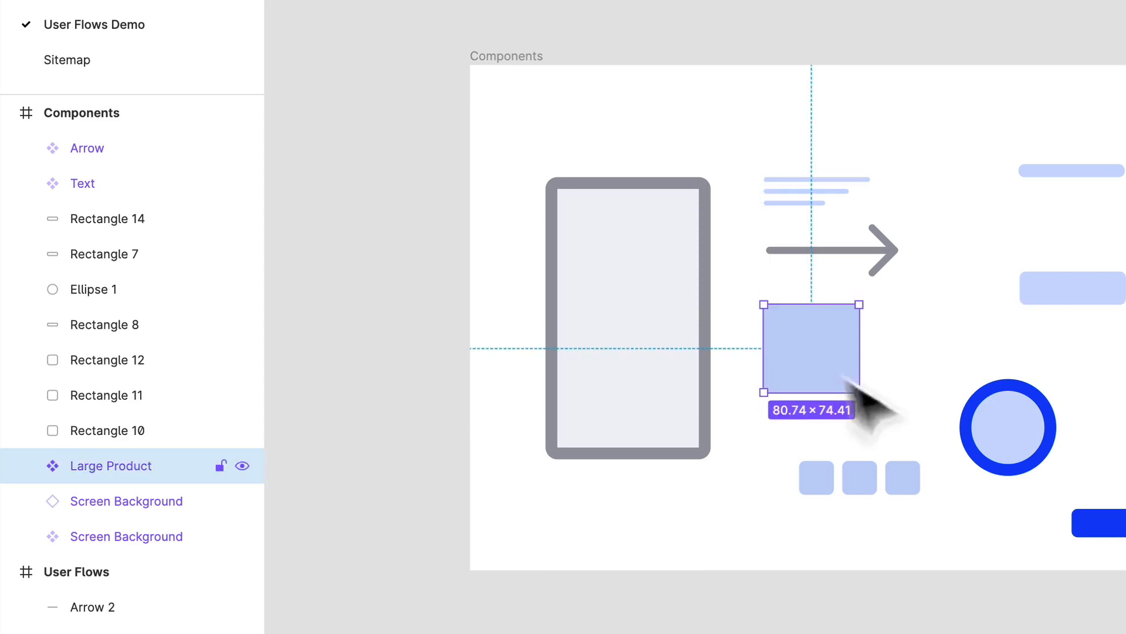
click(829, 250)
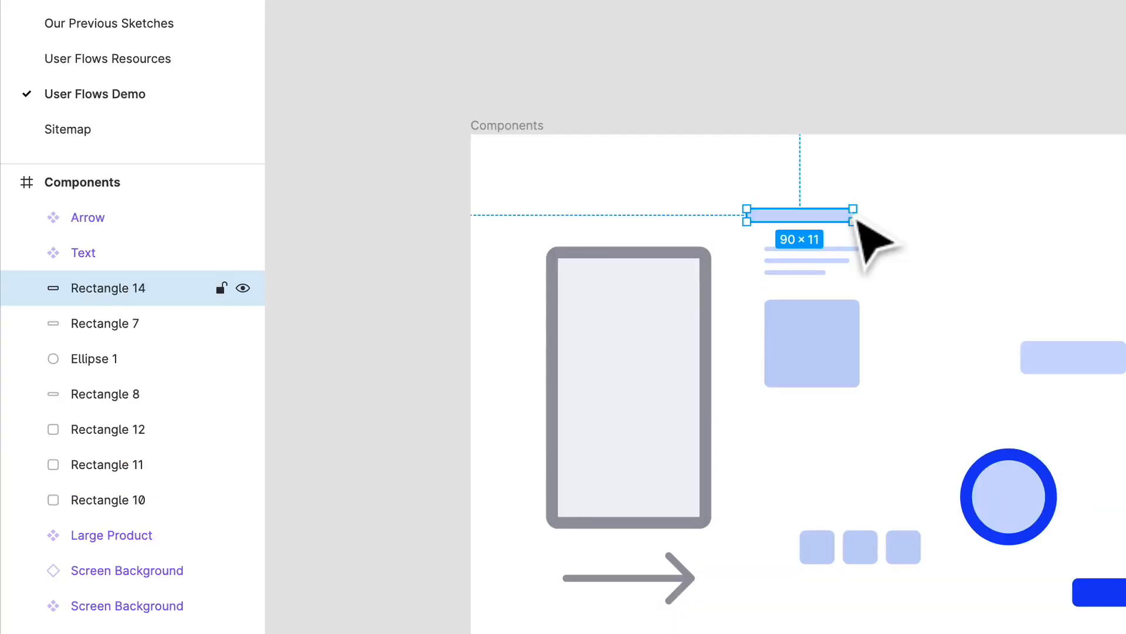
Rename the top bar Headline, then move the pale bar below Large Product as Field.
double_click(108, 288)
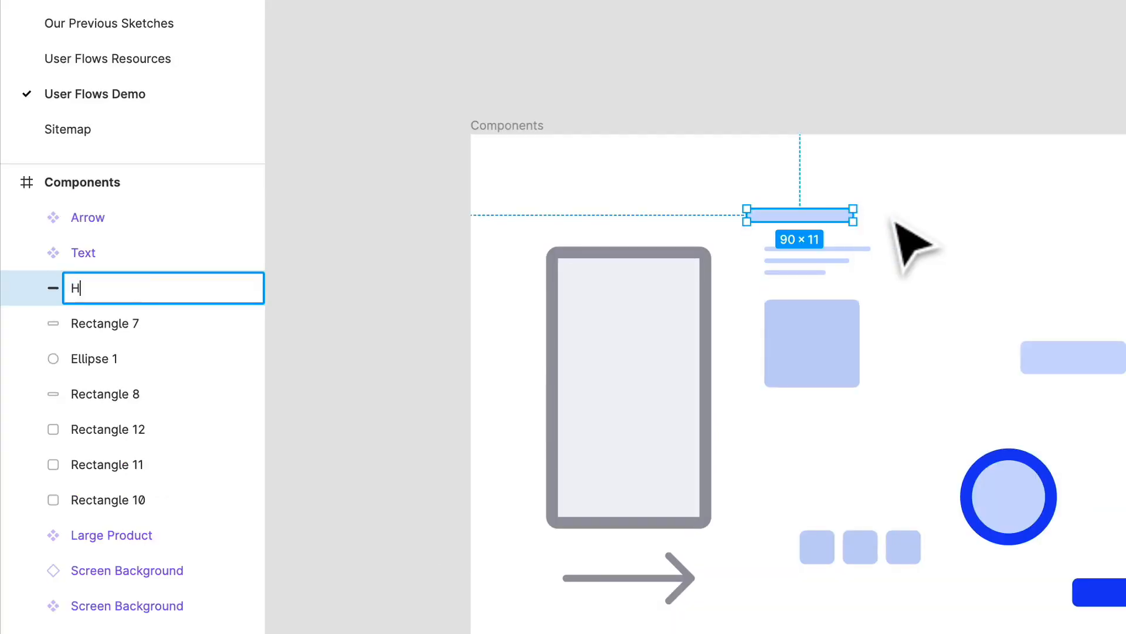
text(eadline)
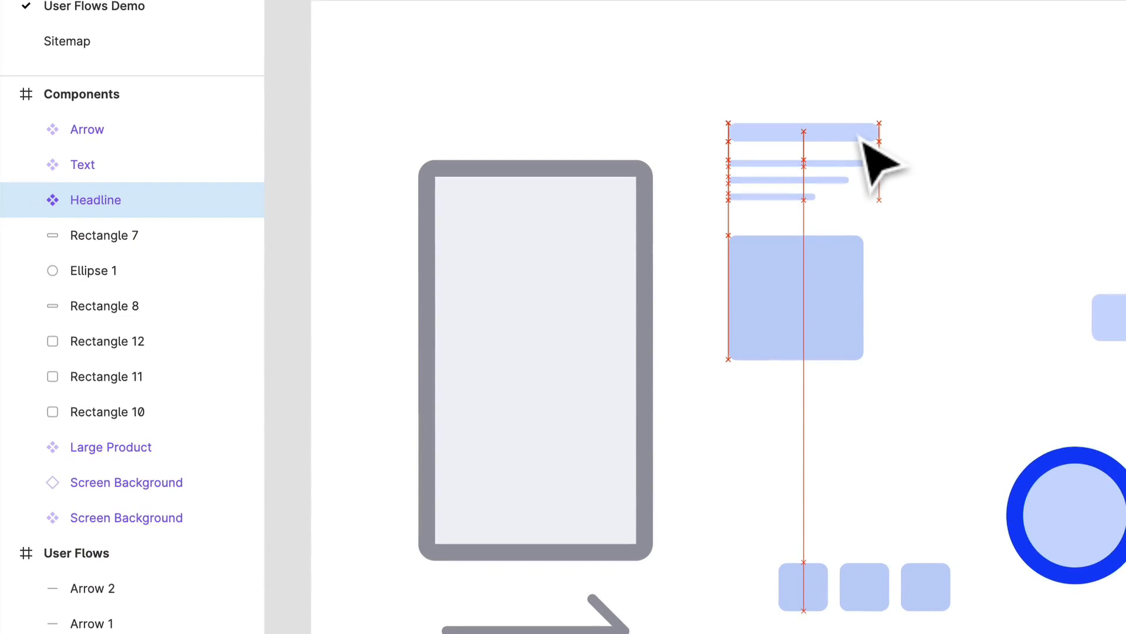
click(803, 132)
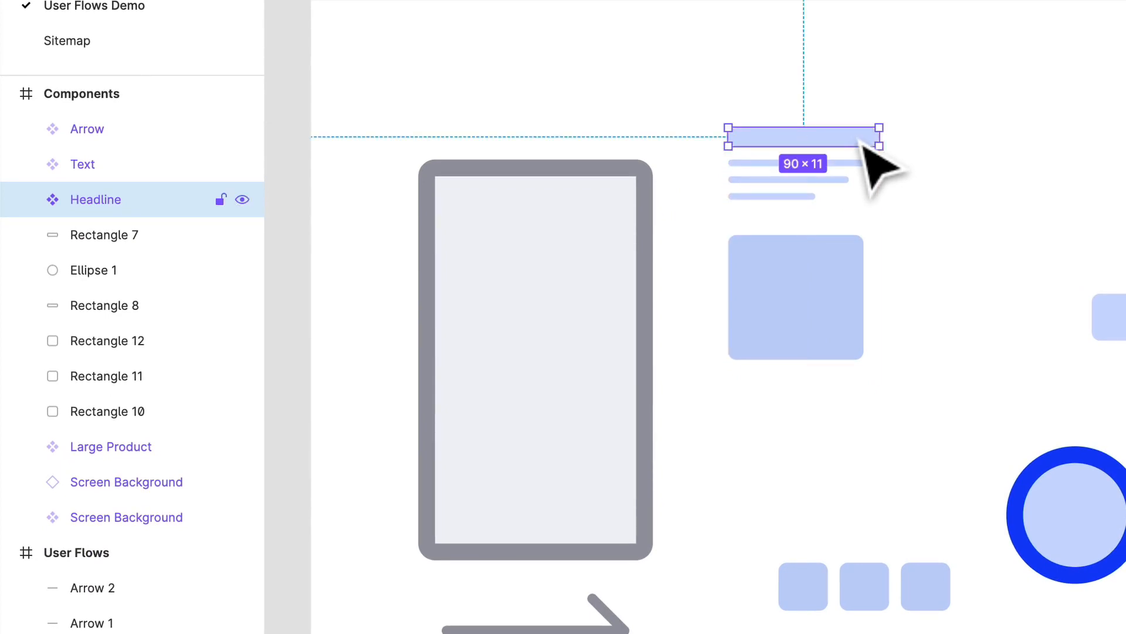
click(962, 186)
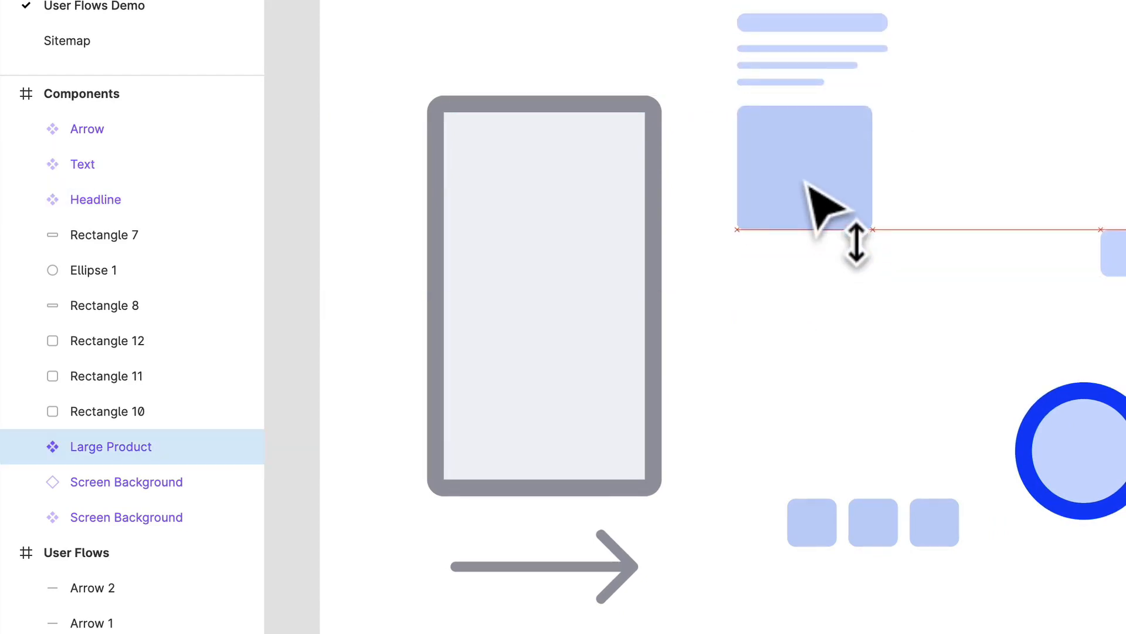
click(103, 235)
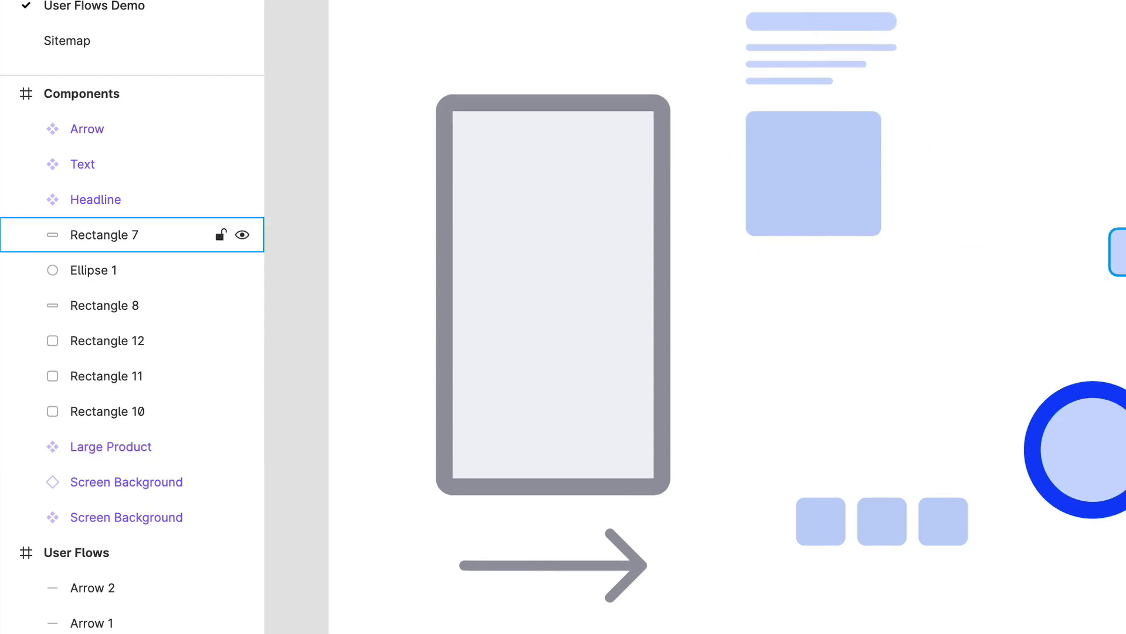
click(821, 294)
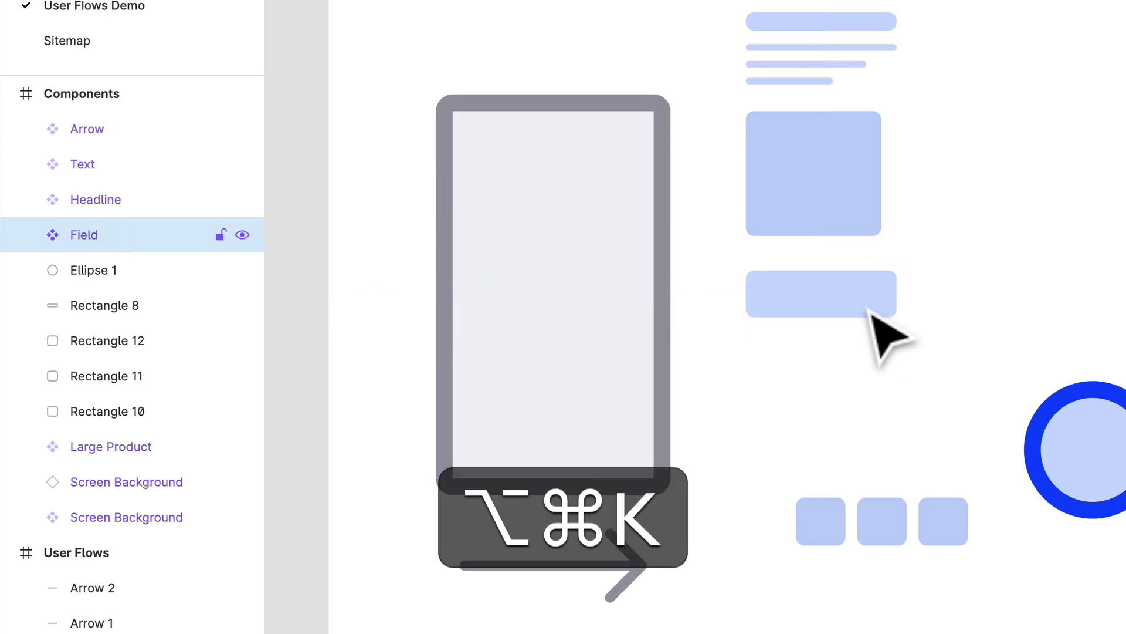
Set the Field bar's vertical constraint to Bottom, then select the three small squares.
click(821, 293)
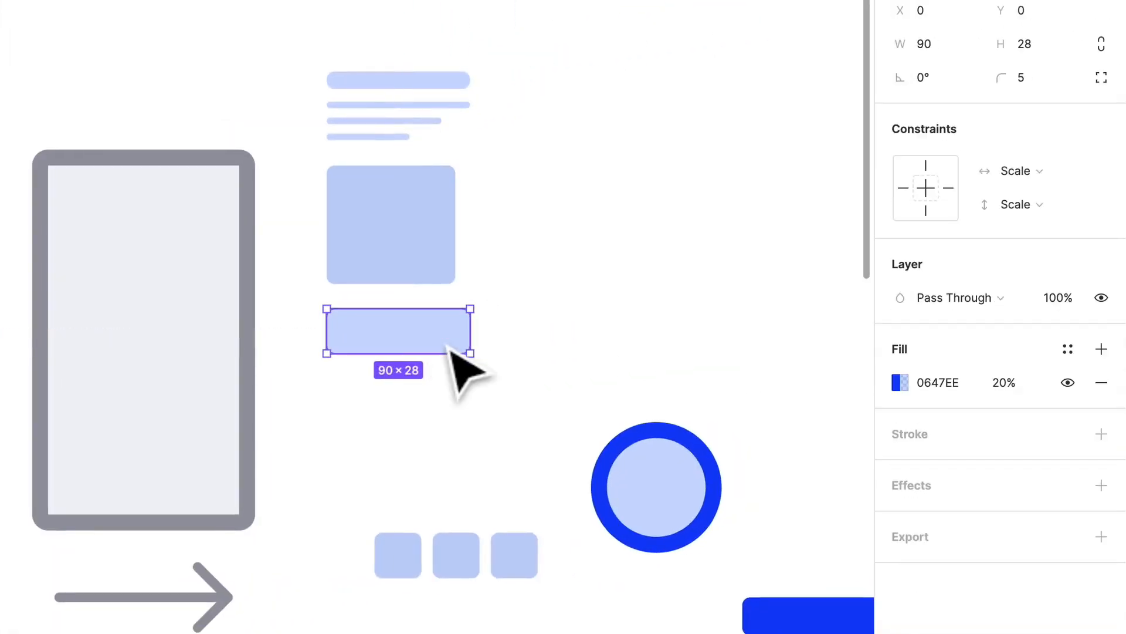
mouse_move(963, 209)
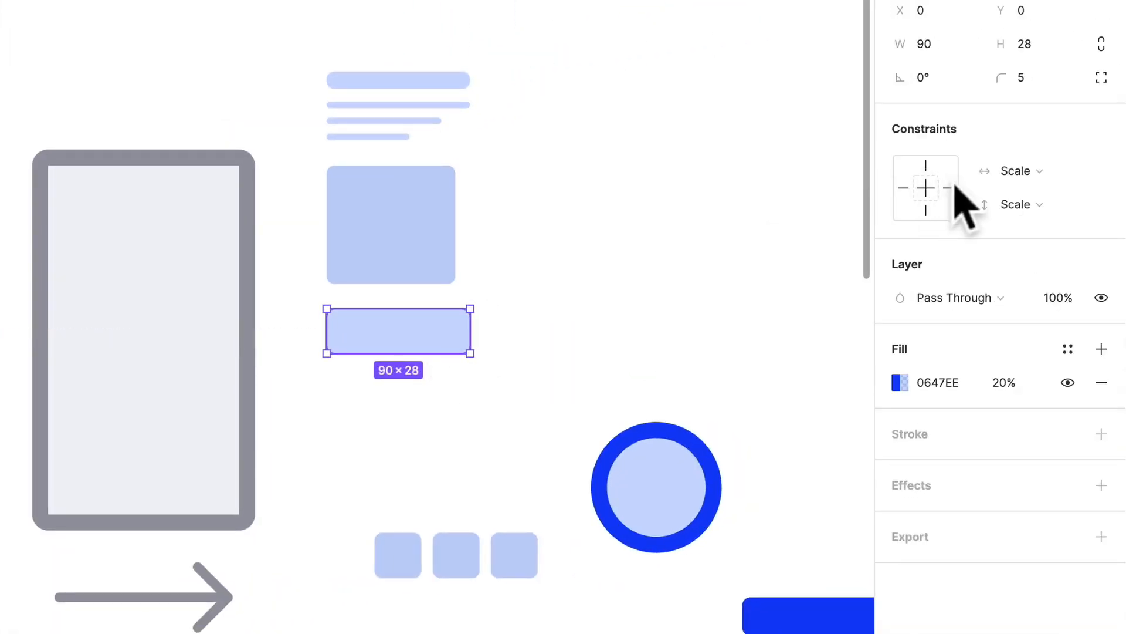
click(926, 203)
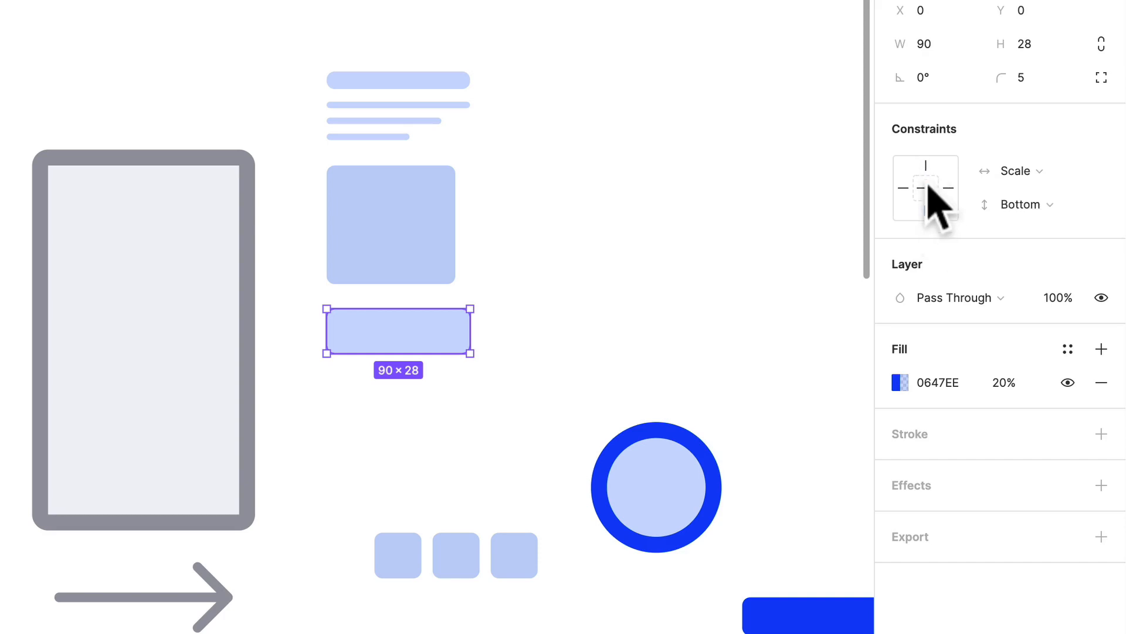
click(925, 171)
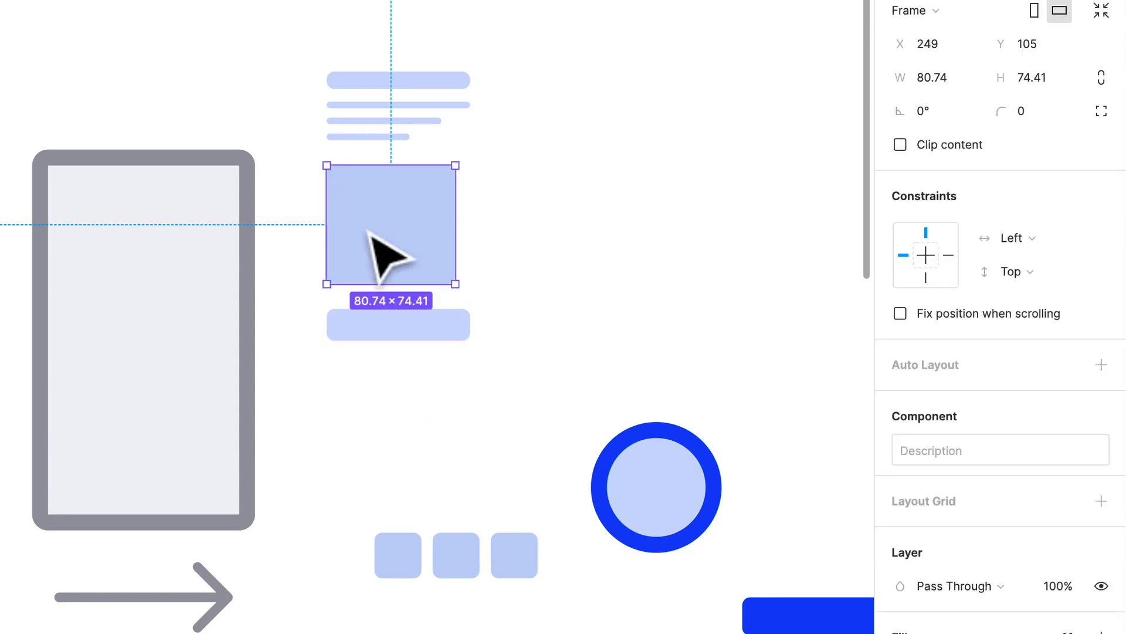
mouse_move(552, 243)
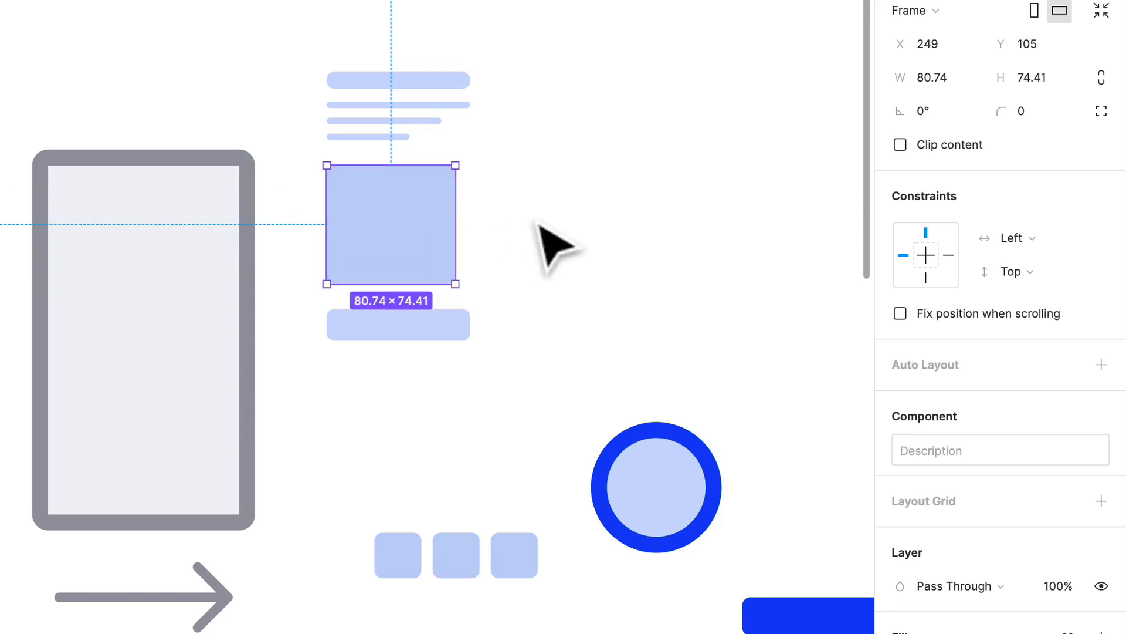
click(455, 555)
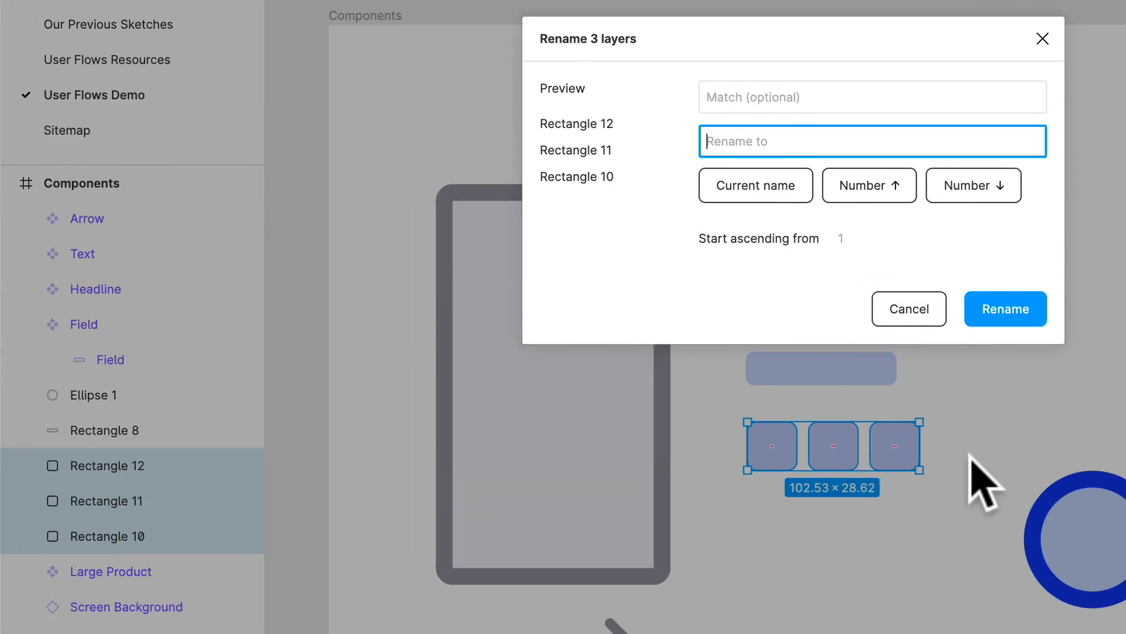
Make the three small squares one component and name it Small Products.
click(908, 308)
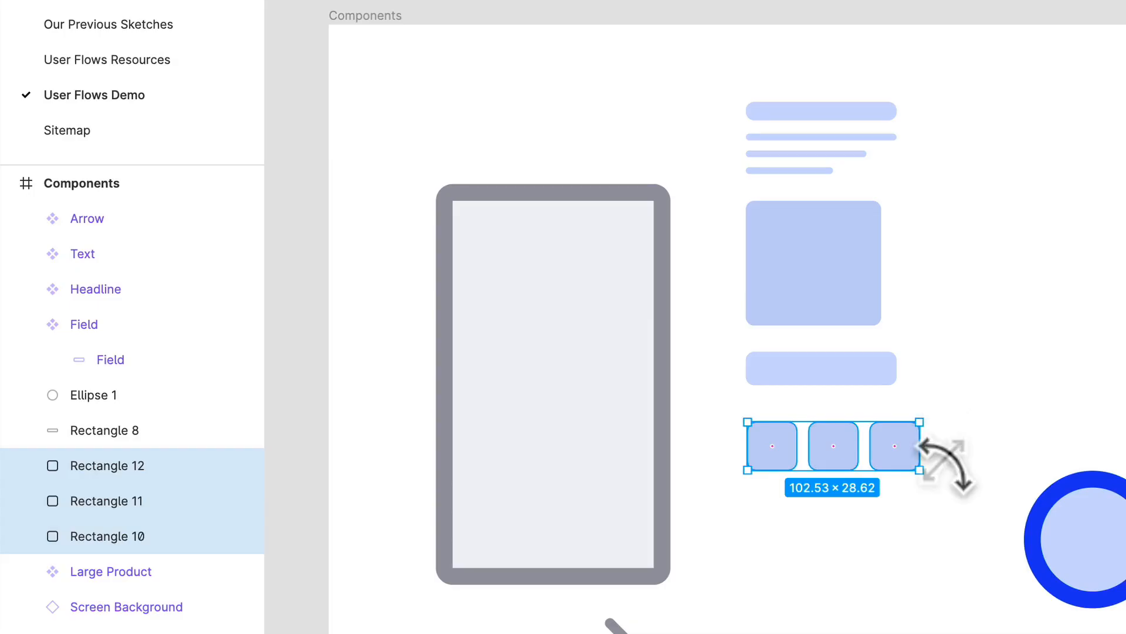
key(cmd)
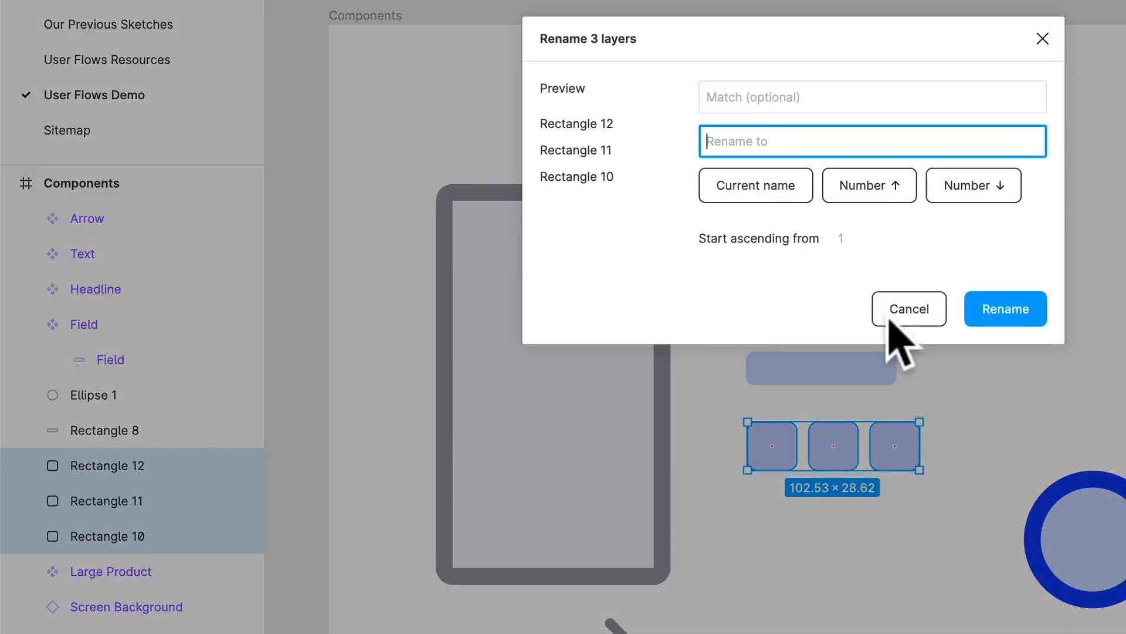
text(Small Produc)
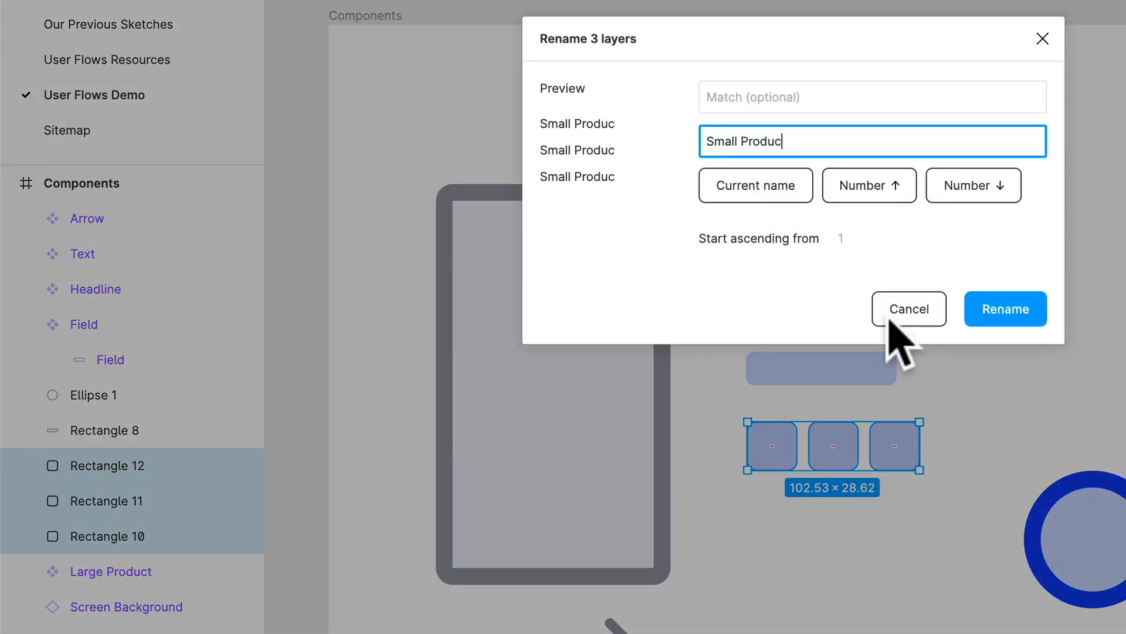
click(1006, 309)
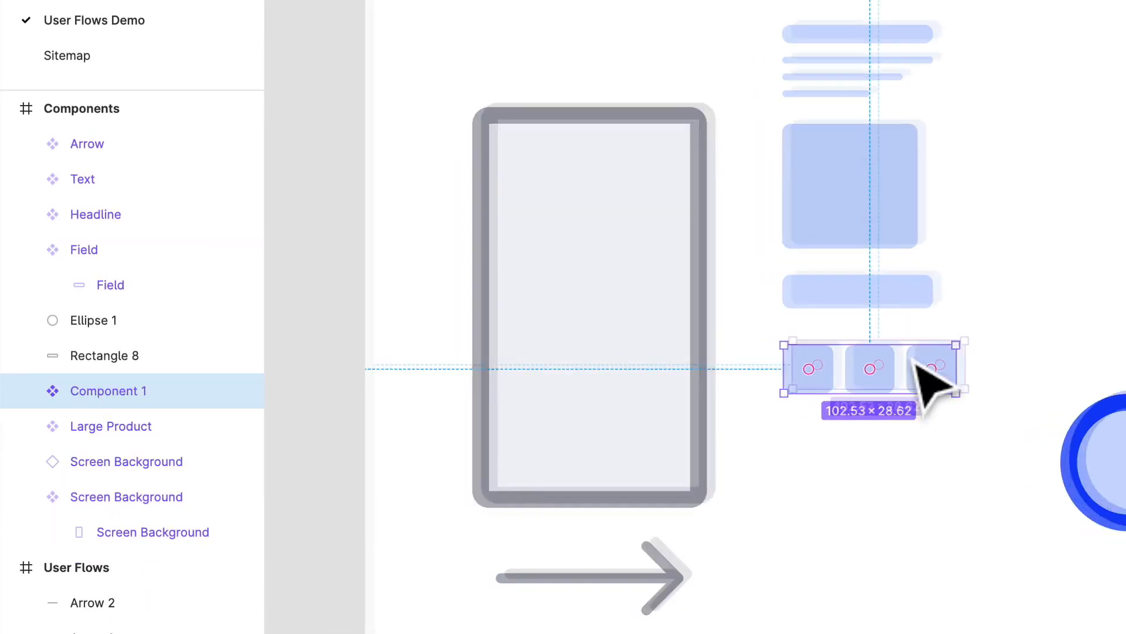
double_click(108, 390)
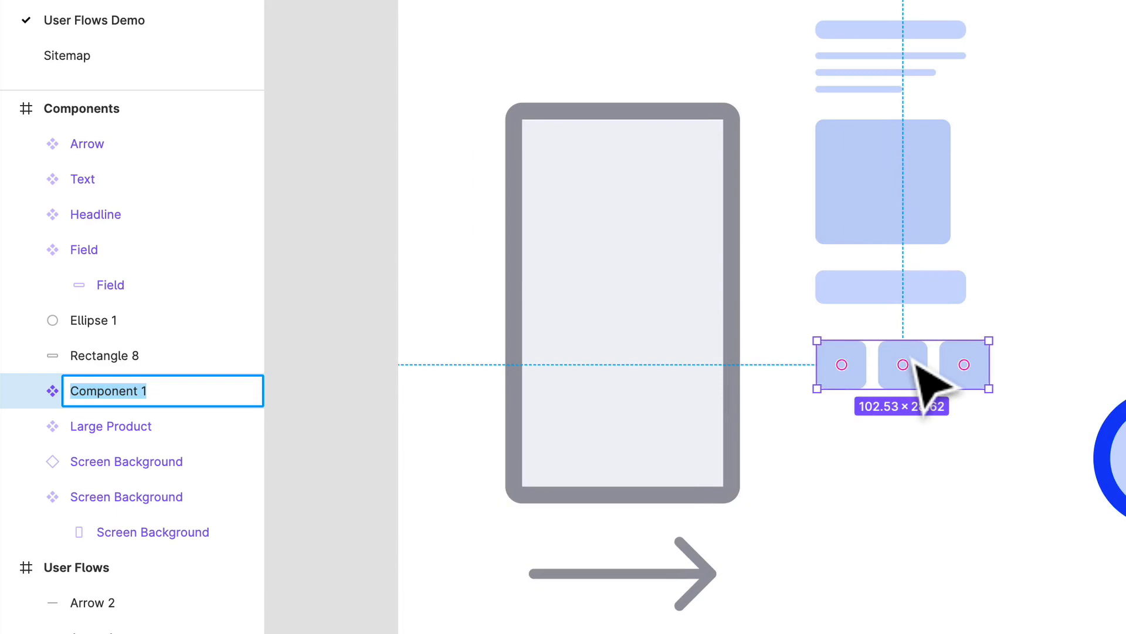
text(Small Products)
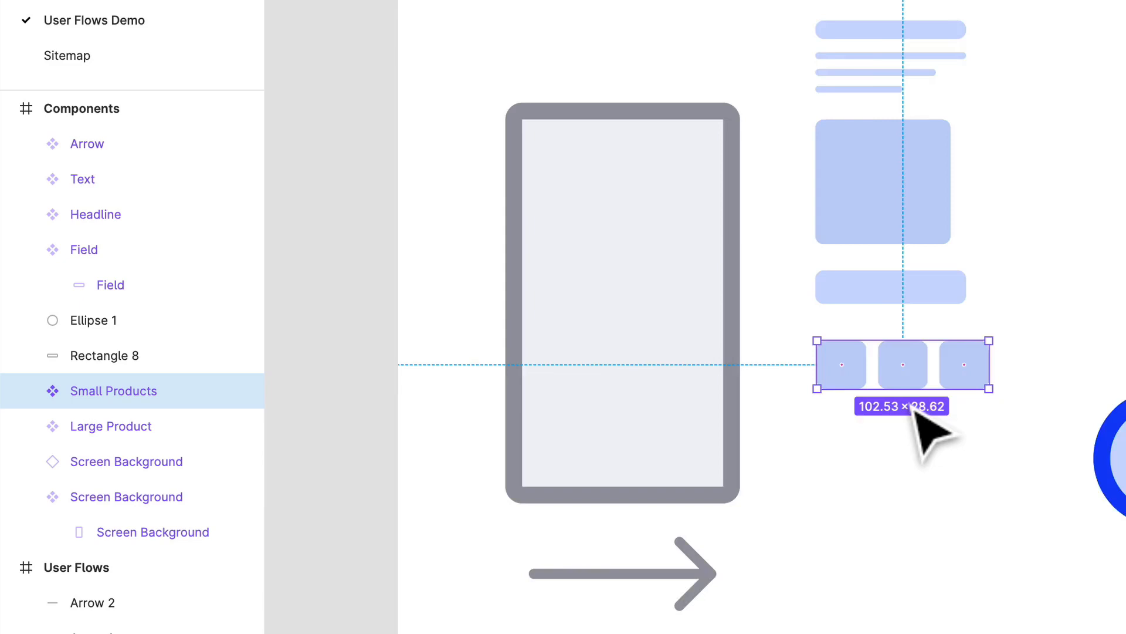
click(725, 503)
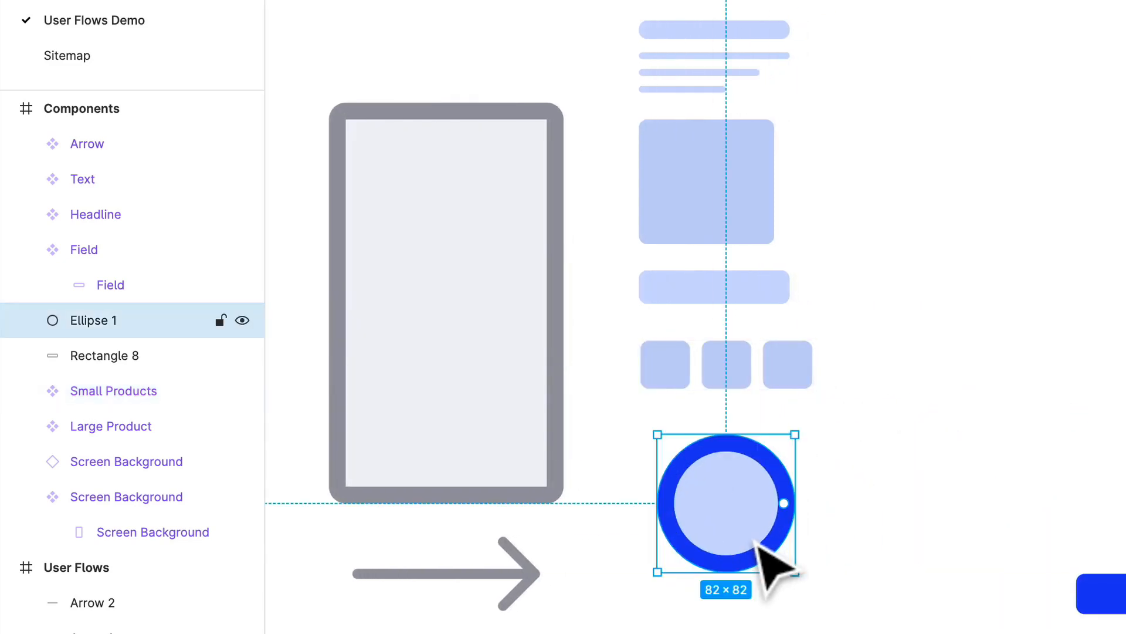
Rename the ring Confirmation and the solid bar Button, making each a component.
double_click(91, 319)
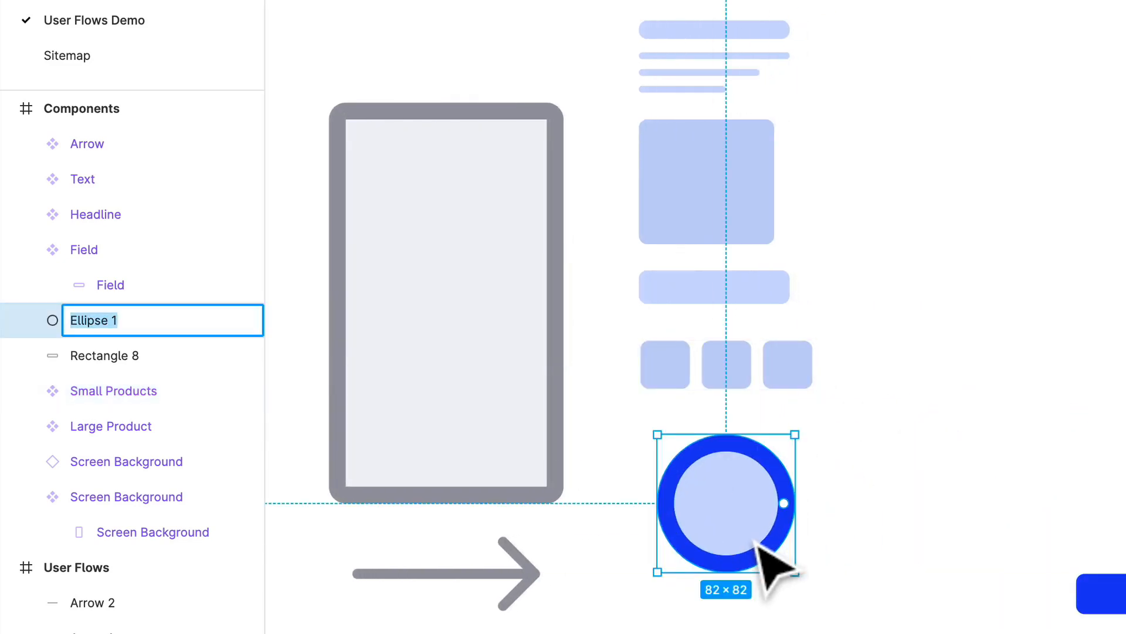
text(Confirmation)
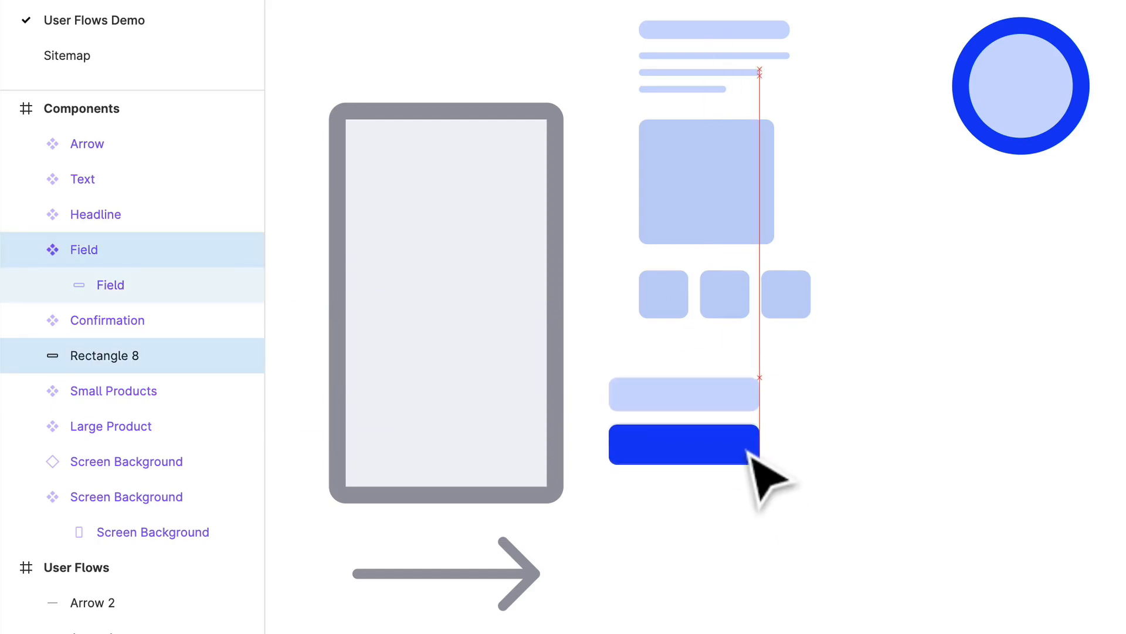
click(683, 442)
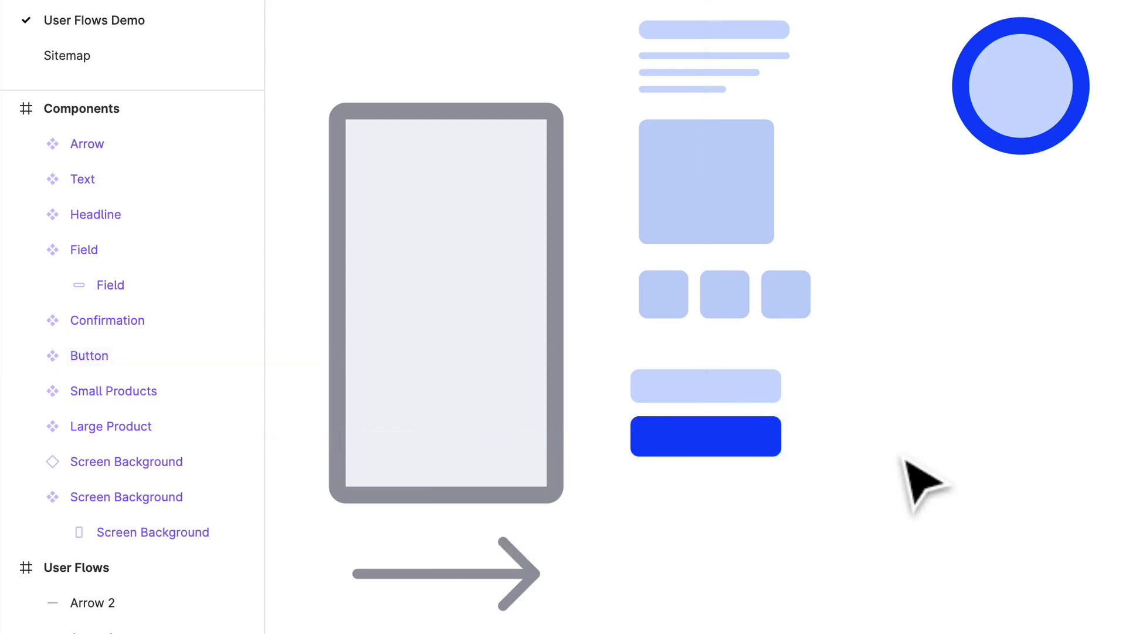
click(705, 436)
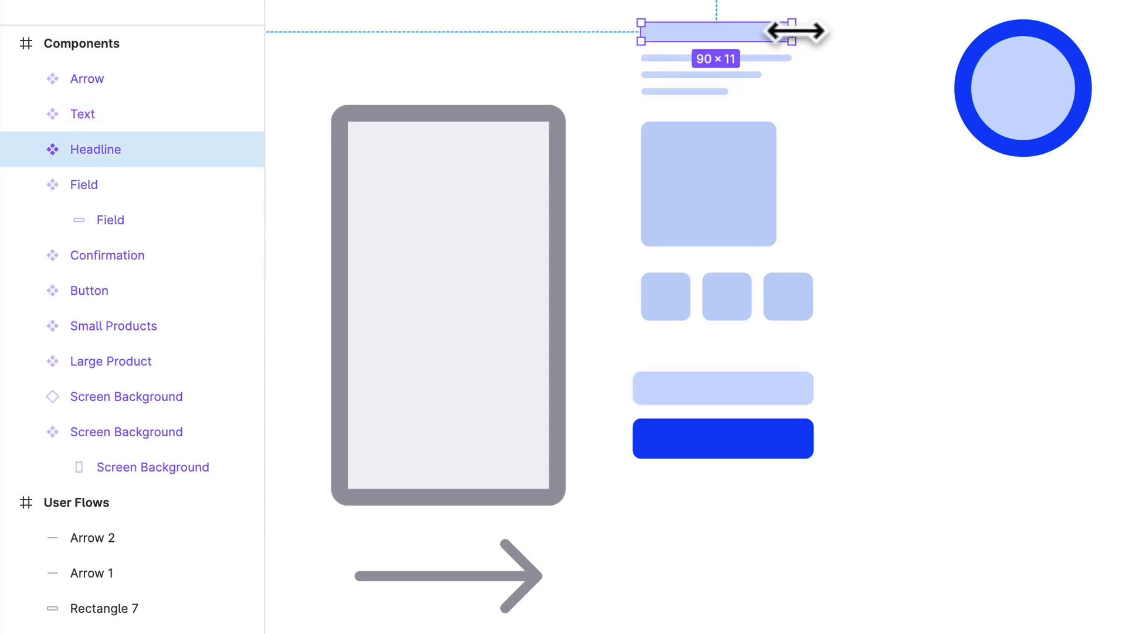
Shift-select all the components in the Layers panel after arranging them compactly.
click(108, 255)
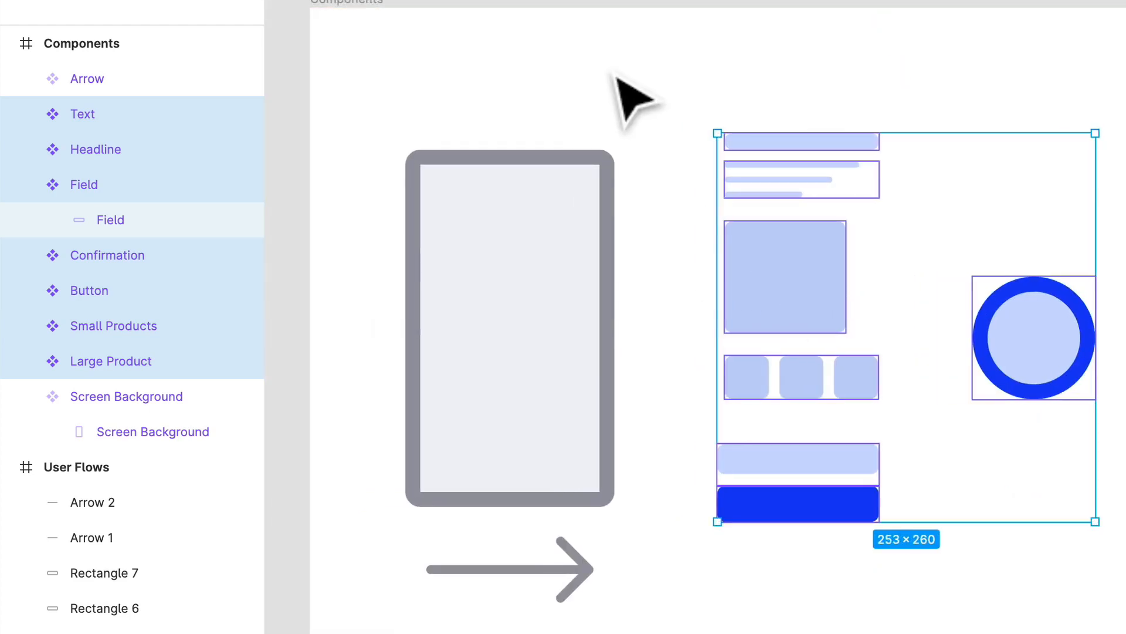
Alt-drag Screen Background, Headline, Large Product and Small Products instances into a new screen.
scroll(down, 3)
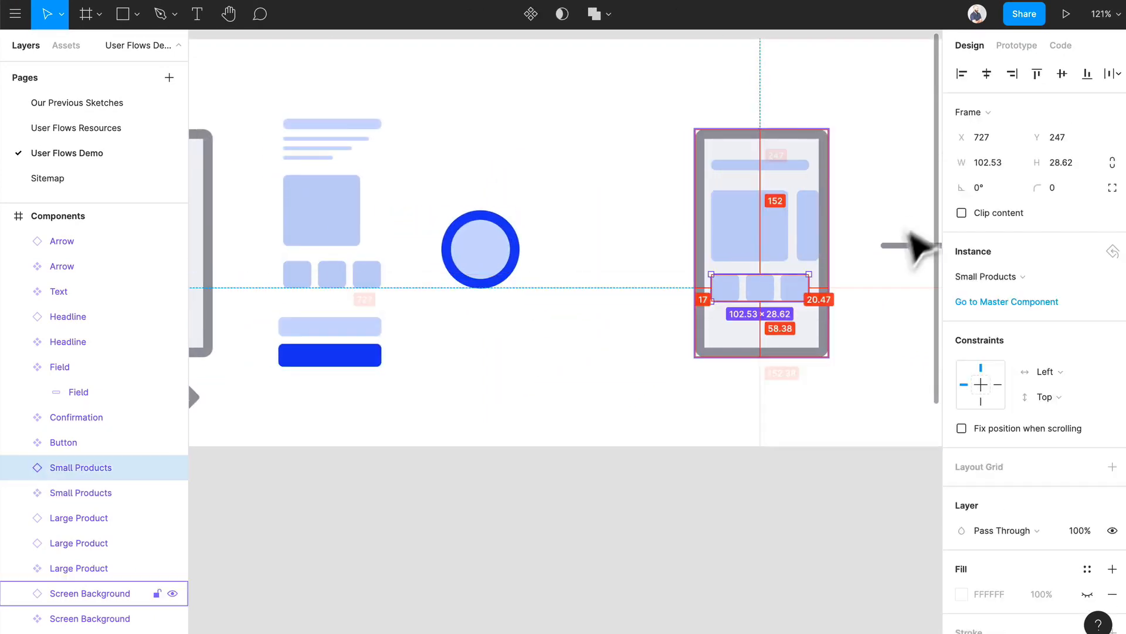
click(329, 355)
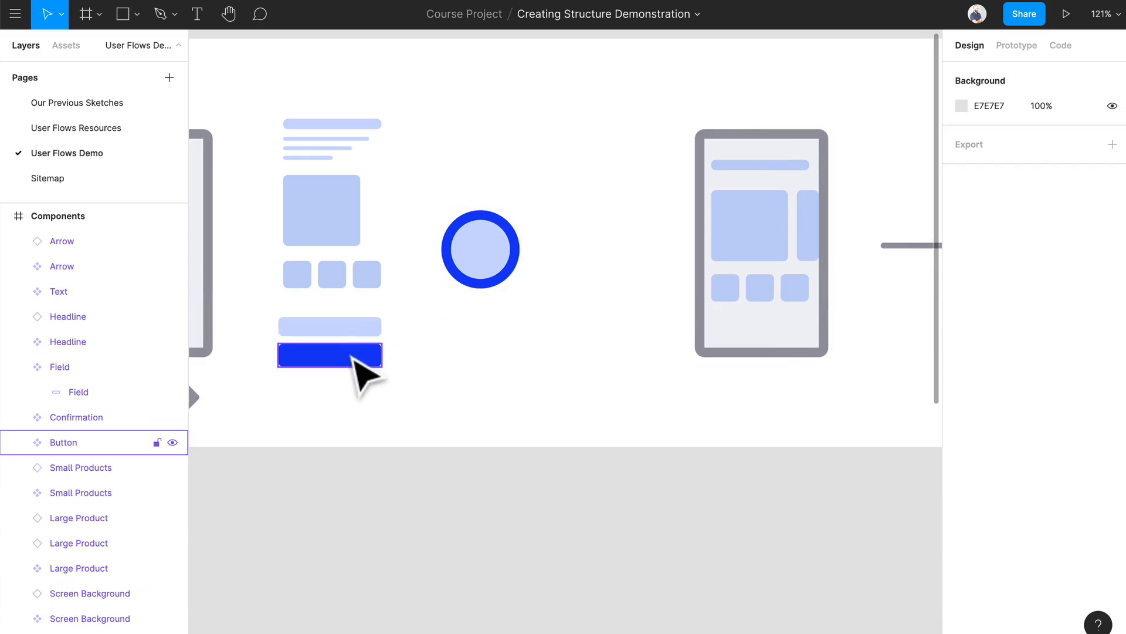